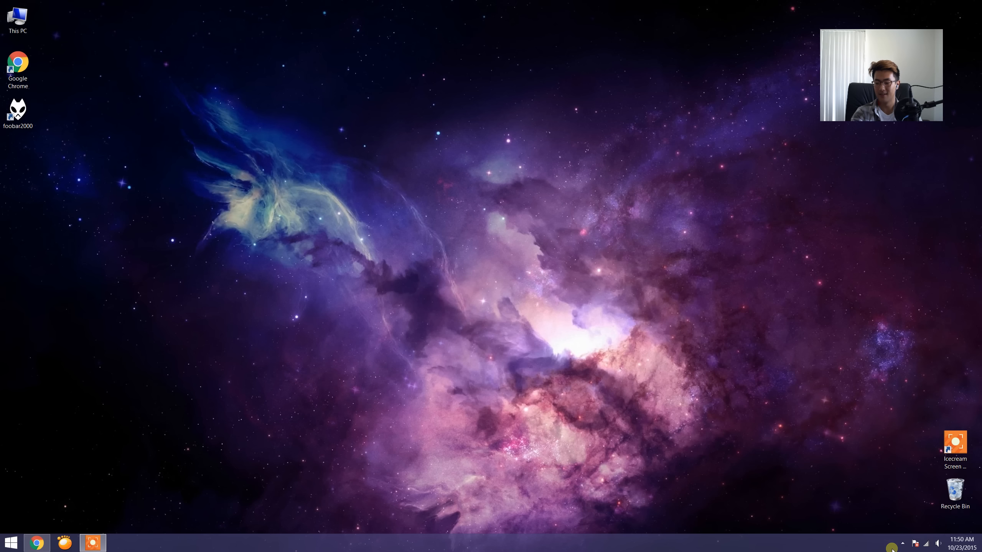
- Bring the Chrome window showing the Flamite Booster page to the front
{"action": "left_click", "coordinate": [901, 543]}
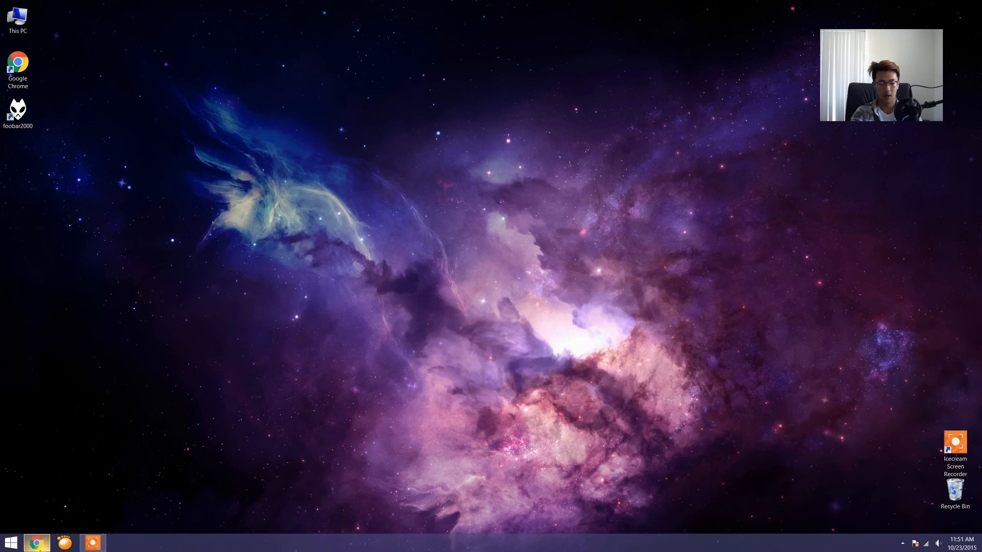
{"action": "left_click", "coordinate": [36, 542]}
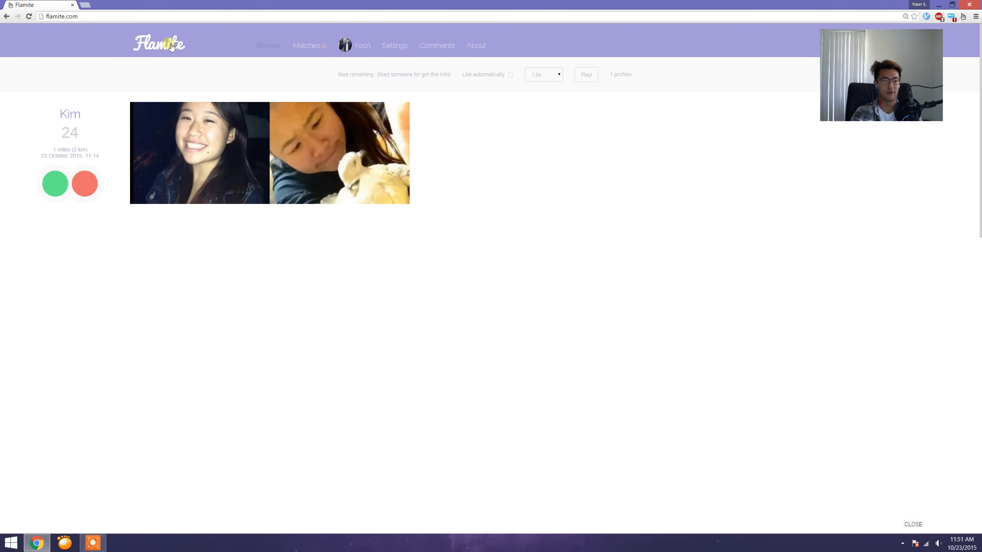
{"action": "mouse_move", "coordinate": [188, 47]}
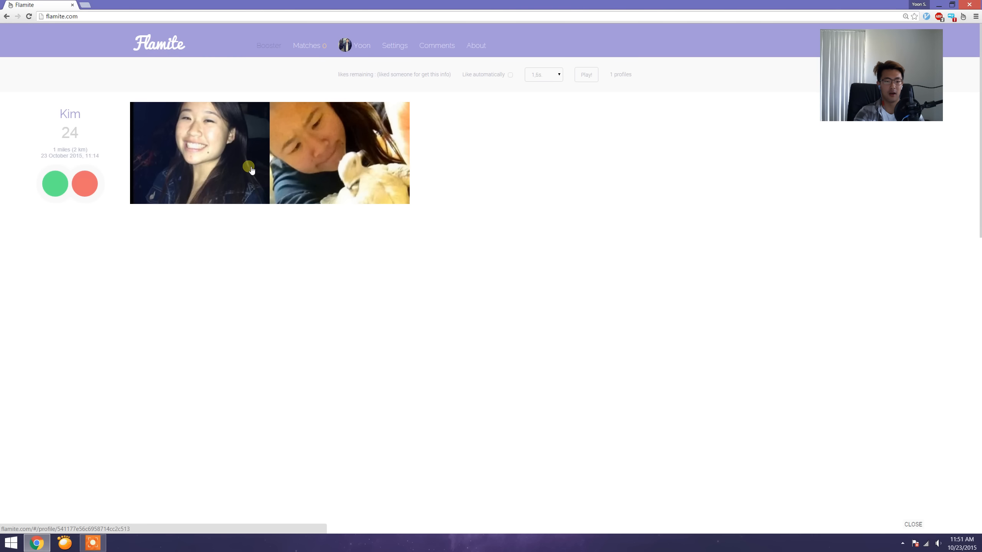
{"action": "mouse_move", "coordinate": [250, 137]}
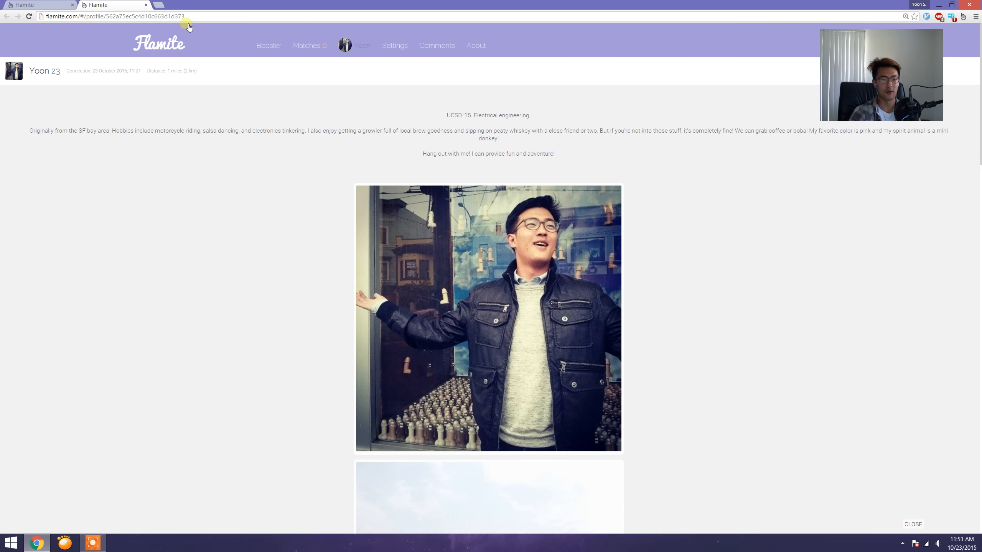
{"action": "mouse_move", "coordinate": [426, 110]}
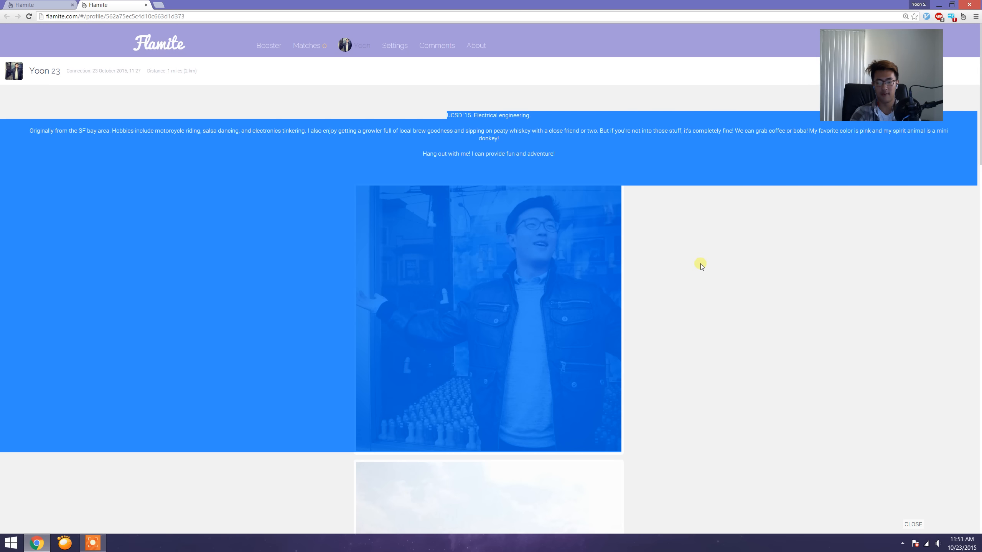
- Scroll down through your profile photos and back up to the bio
{"action": "scroll", "scroll_direction": "down", "scroll_amount": 3}
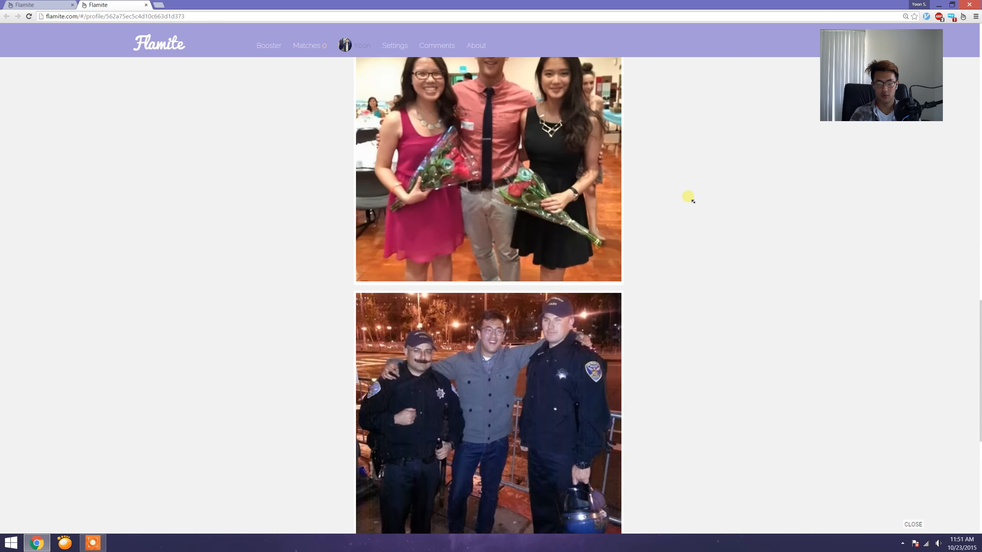
{"action": "scroll", "scroll_direction": "up", "scroll_amount": 3}
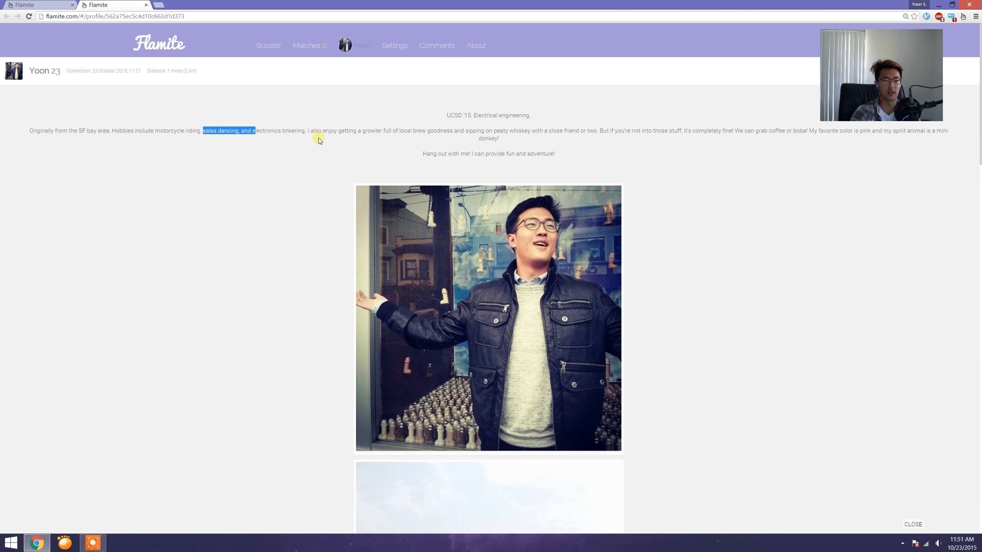
{"action": "mouse_move", "coordinate": [371, 134]}
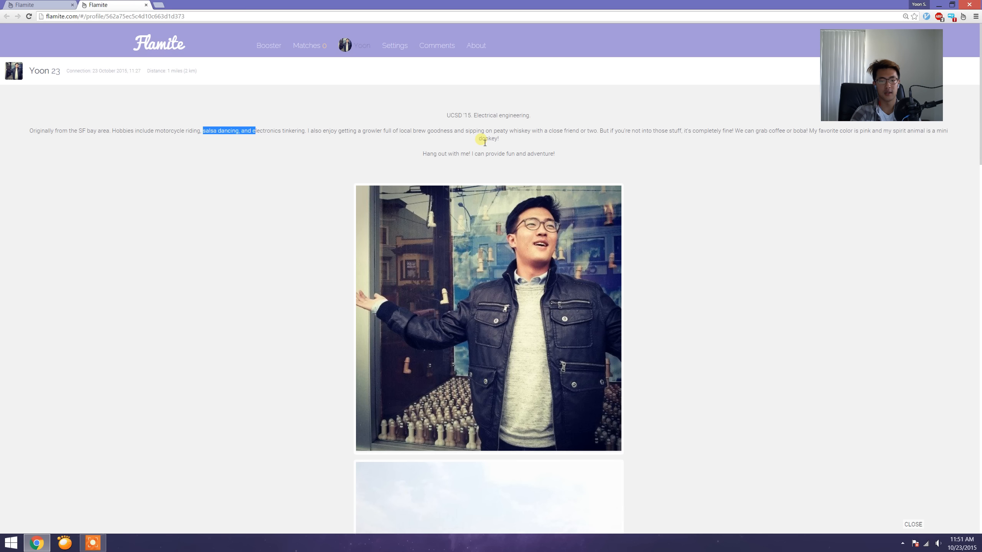
{"action": "mouse_move", "coordinate": [521, 137]}
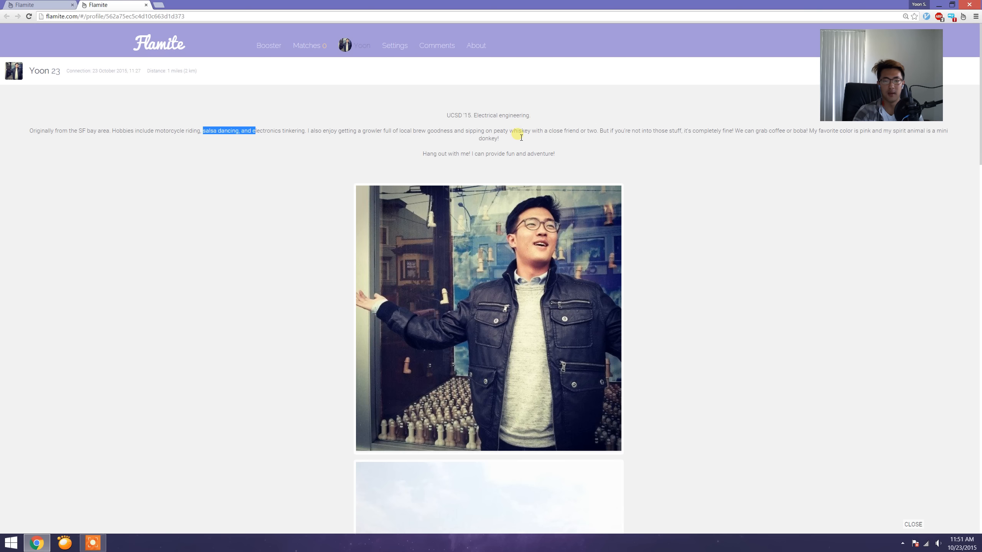
{"action": "mouse_move", "coordinate": [597, 129]}
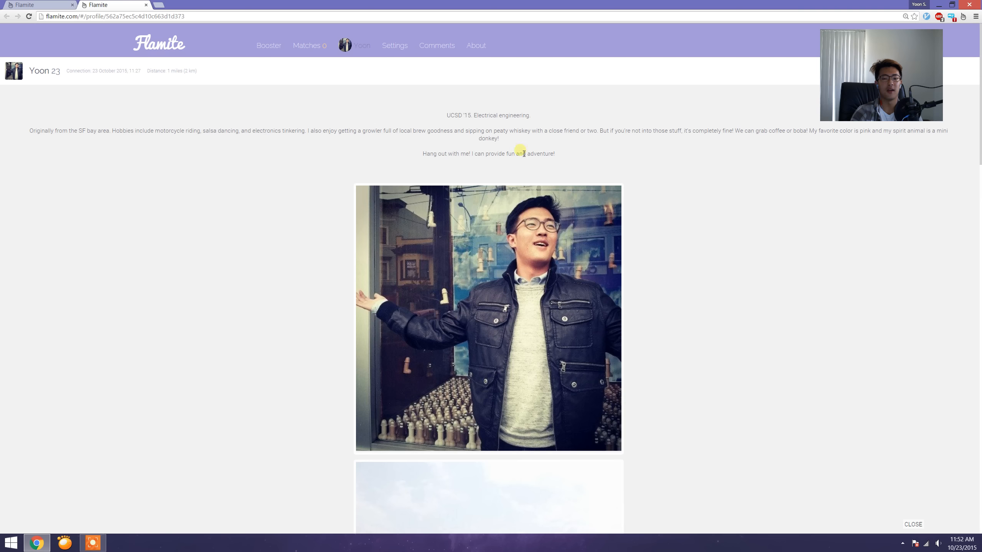
{"action": "mouse_move", "coordinate": [532, 122]}
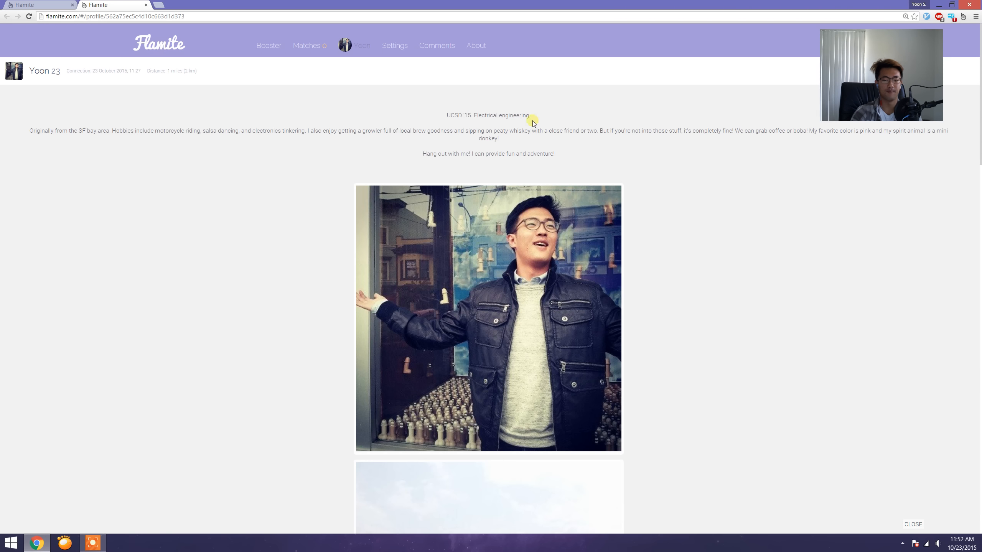
{"action": "mouse_move", "coordinate": [701, 164]}
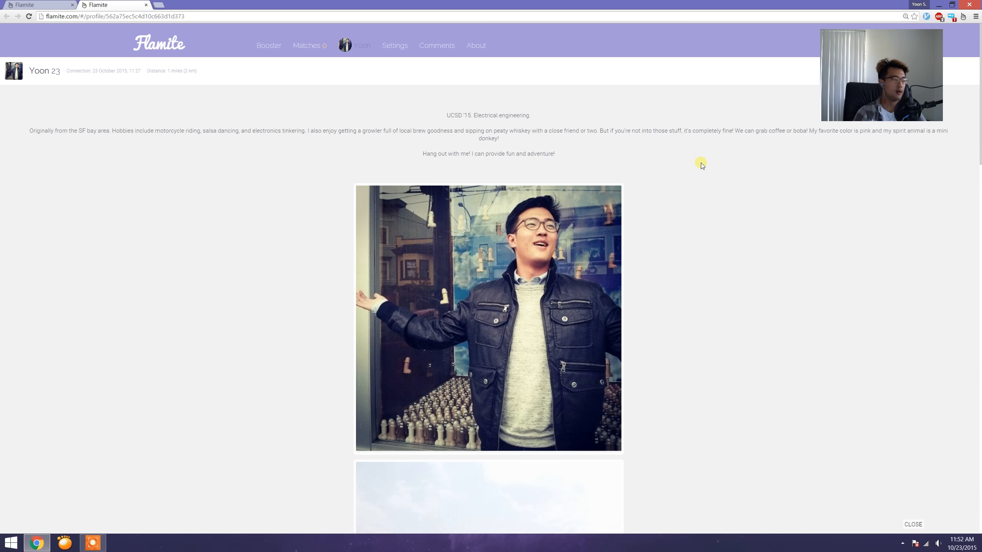
{"action": "mouse_move", "coordinate": [702, 168]}
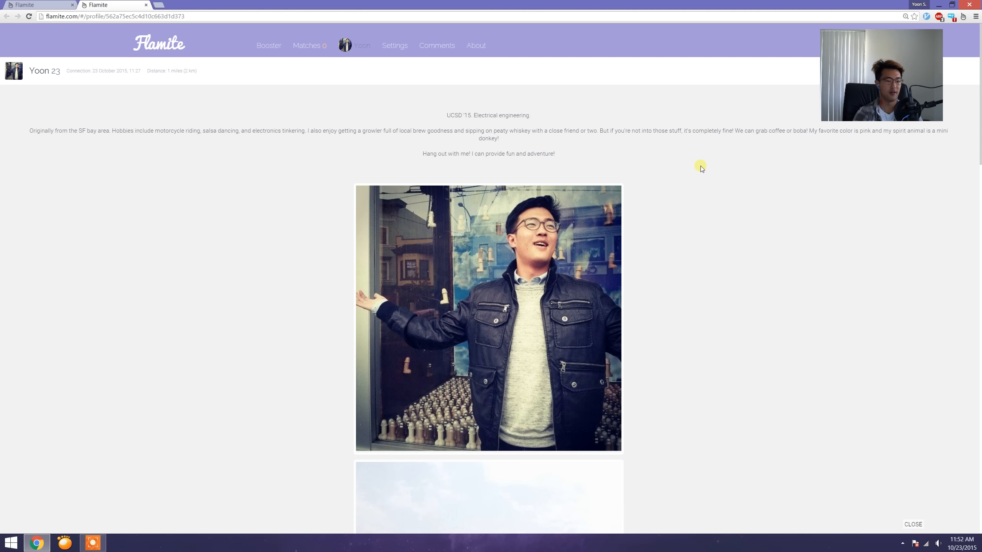
{"action": "mouse_move", "coordinate": [701, 183]}
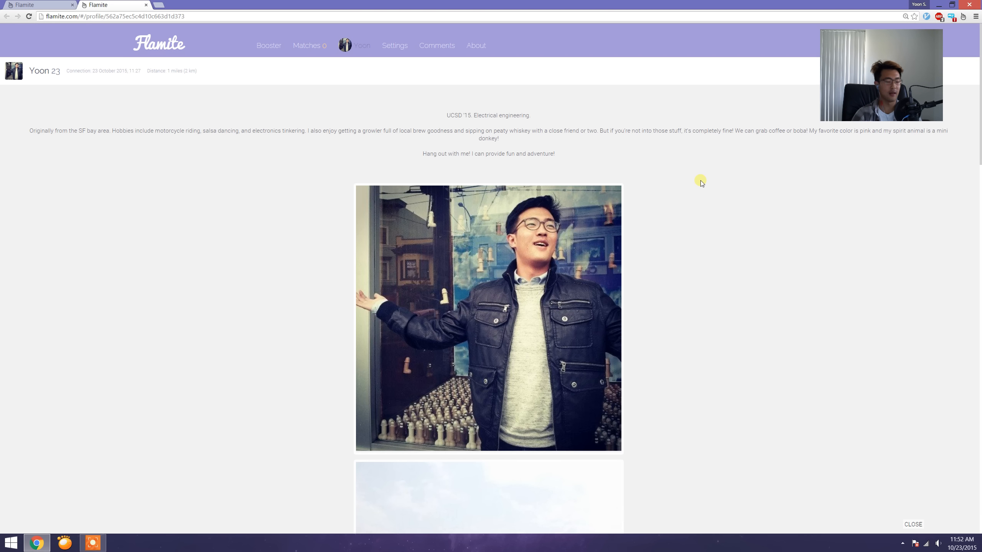
{"action": "triple_click", "coordinate": [488, 115]}
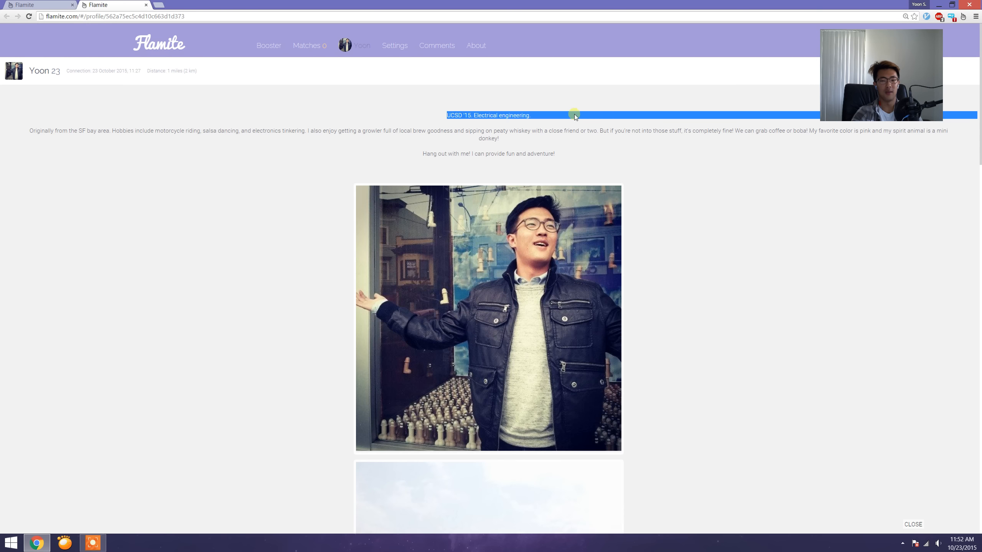
{"action": "left_click", "coordinate": [533, 118]}
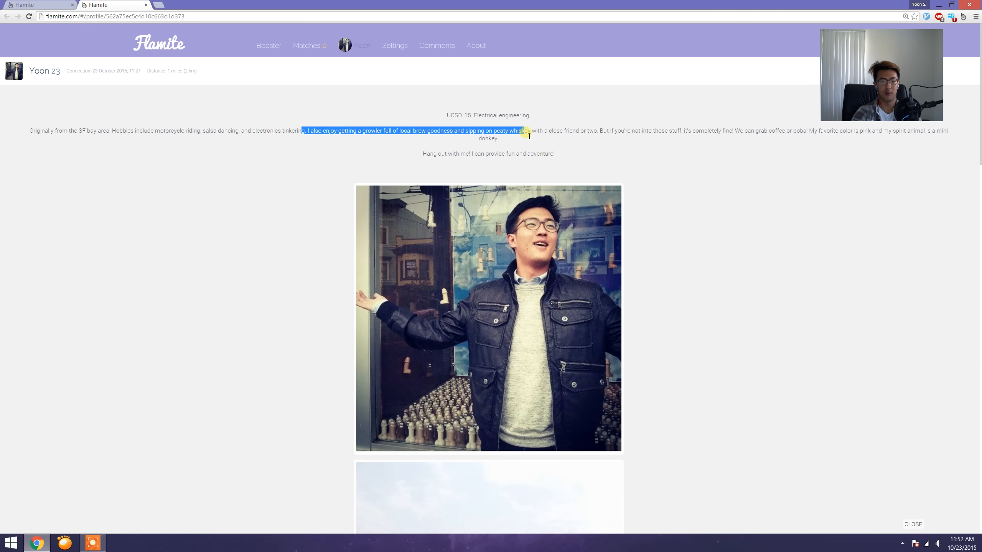
{"action": "mouse_move", "coordinate": [531, 147]}
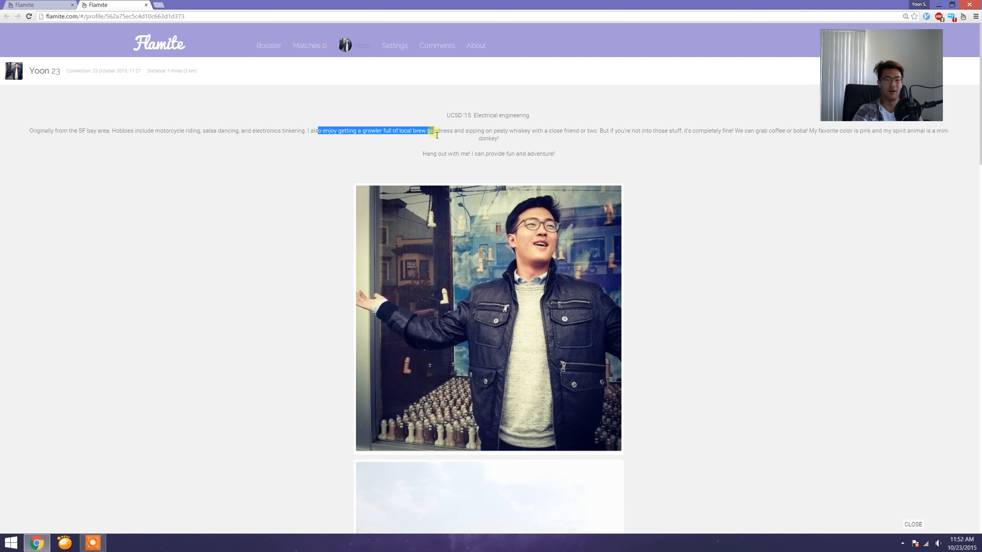
{"action": "mouse_move", "coordinate": [447, 149]}
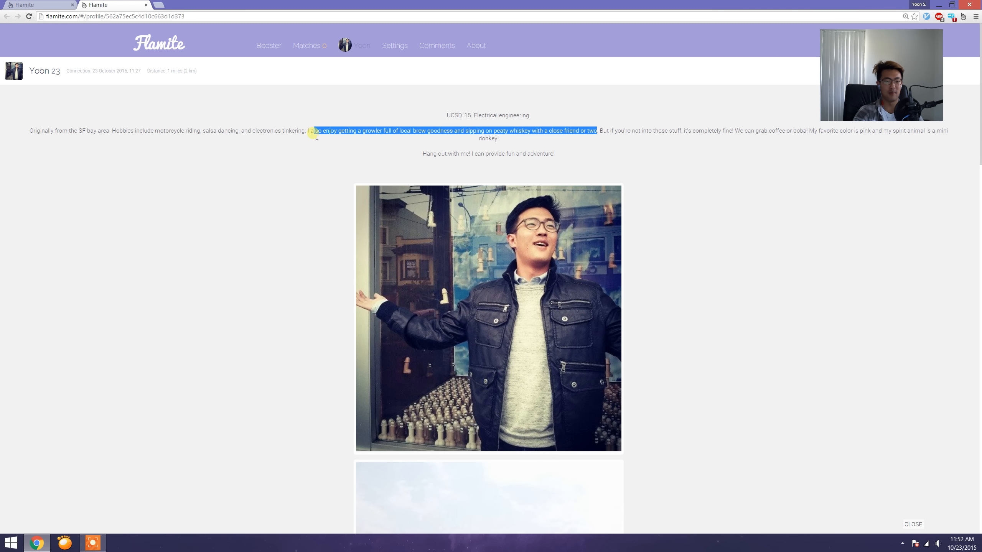
{"action": "left_click", "coordinate": [609, 154]}
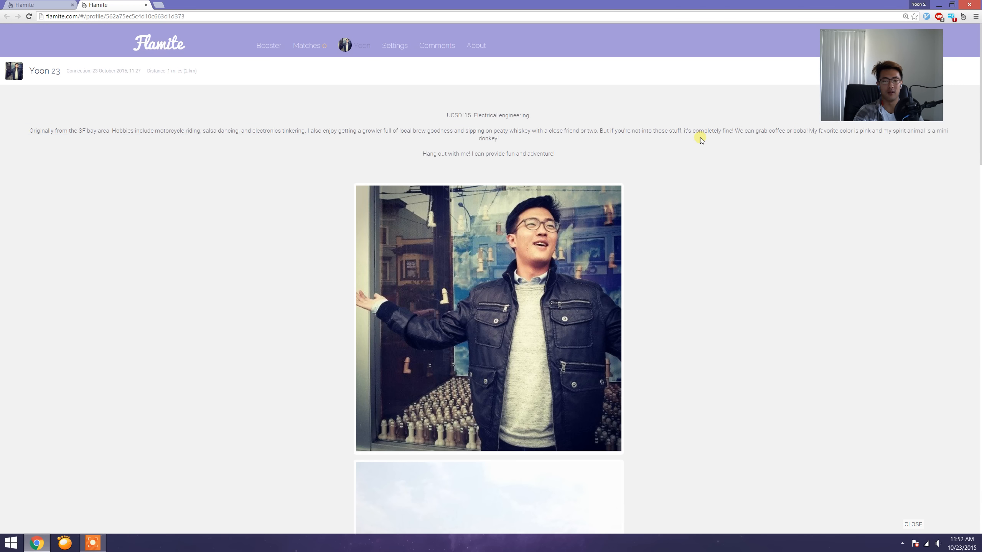
{"action": "mouse_move", "coordinate": [822, 134]}
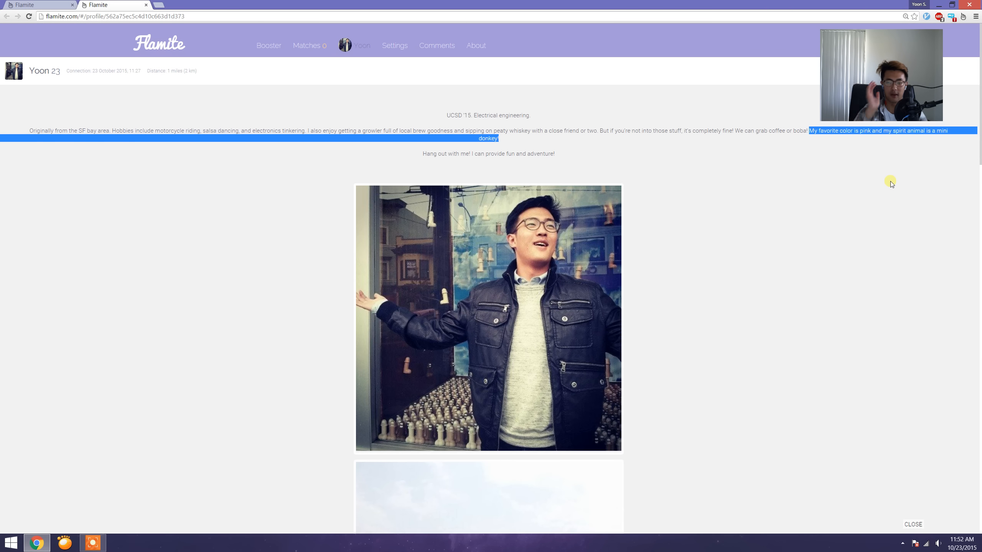
{"action": "mouse_move", "coordinate": [890, 187]}
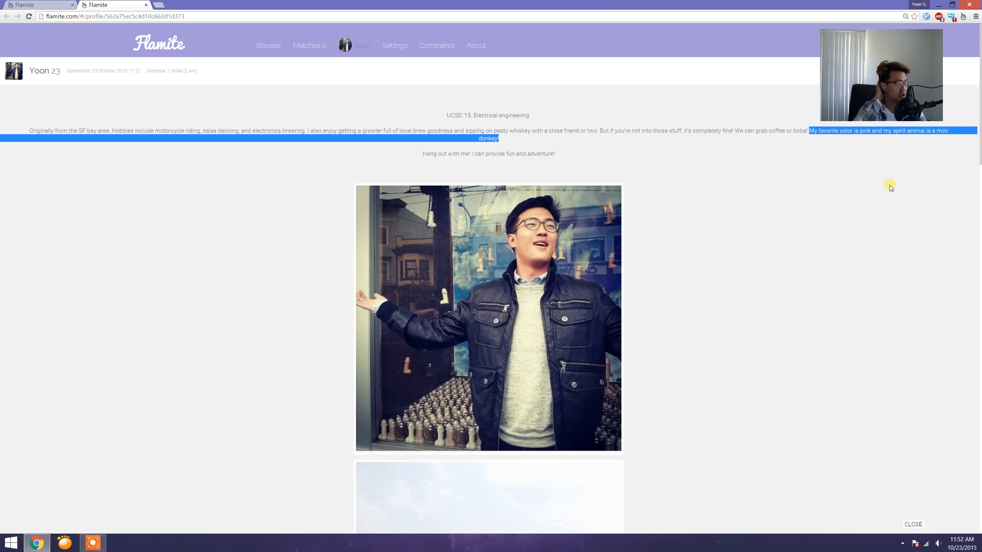
{"action": "mouse_move", "coordinate": [890, 191]}
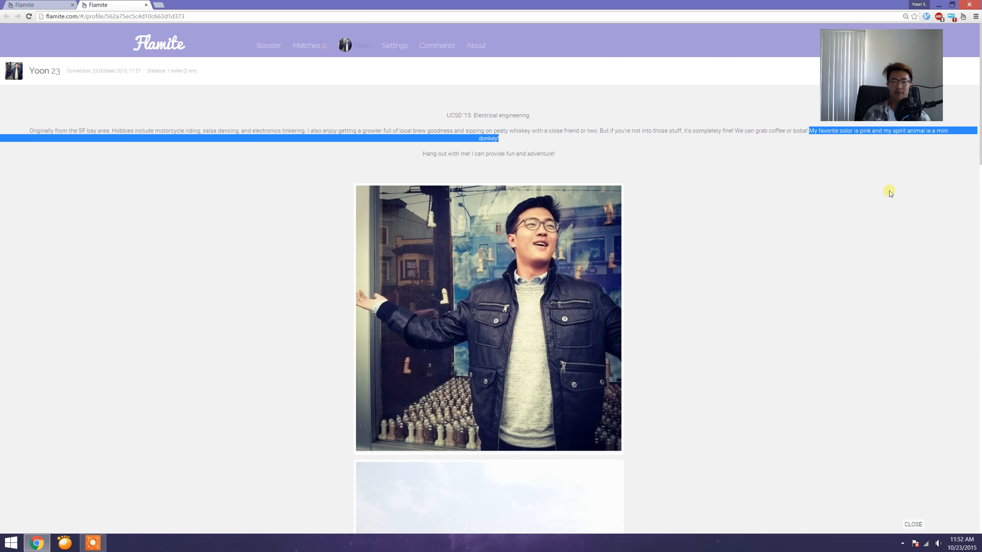
{"action": "mouse_move", "coordinate": [889, 200]}
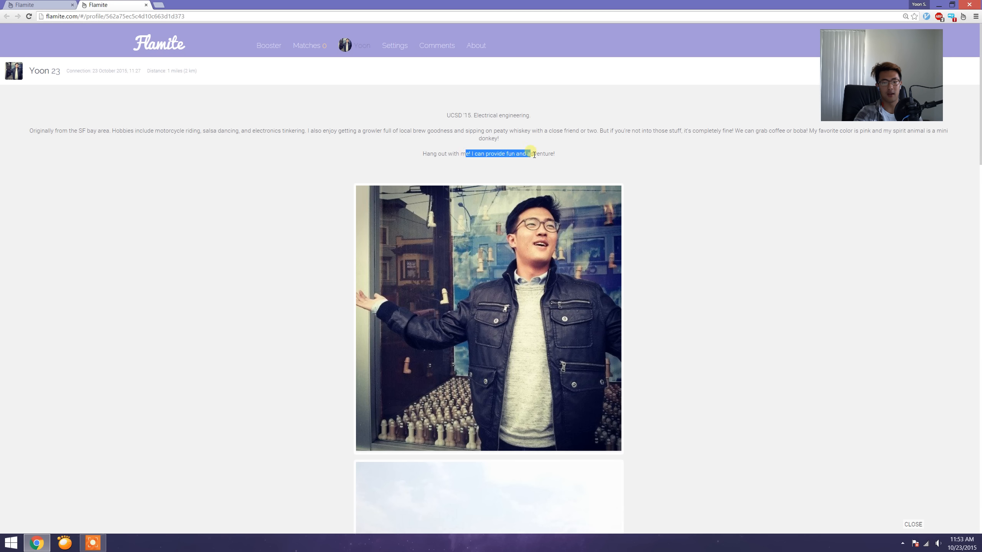
{"action": "left_click", "coordinate": [462, 153]}
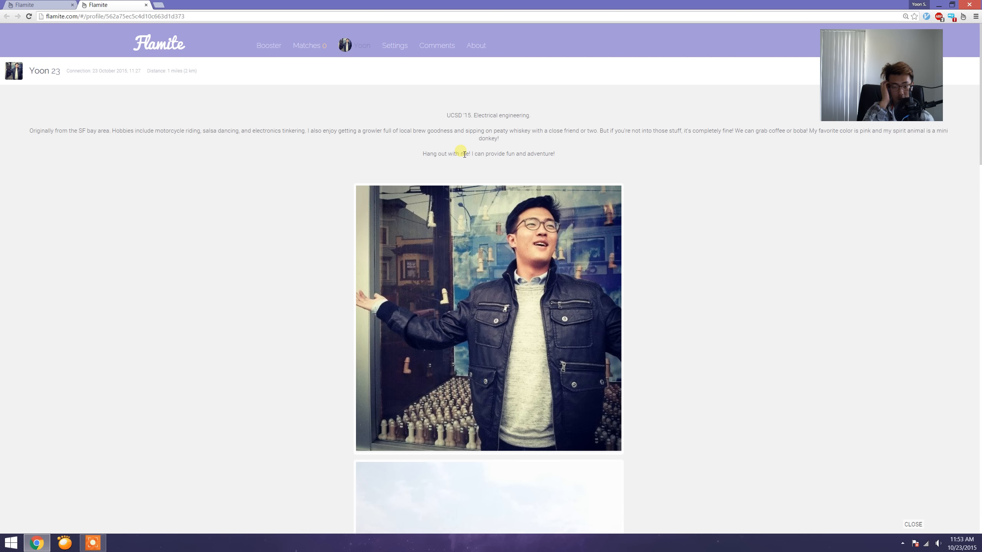
{"action": "mouse_move", "coordinate": [463, 155]}
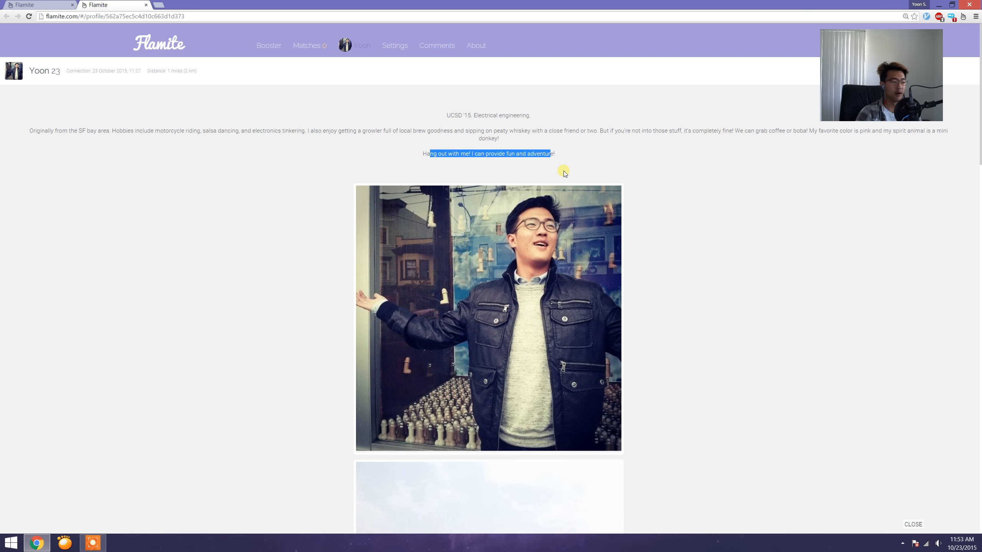
{"action": "mouse_move", "coordinate": [563, 177]}
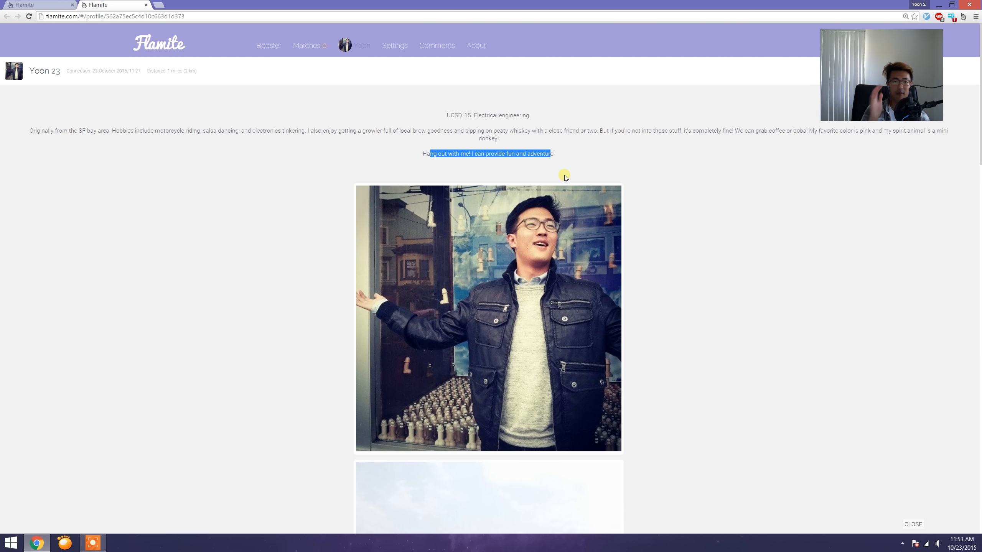
{"action": "mouse_move", "coordinate": [564, 181]}
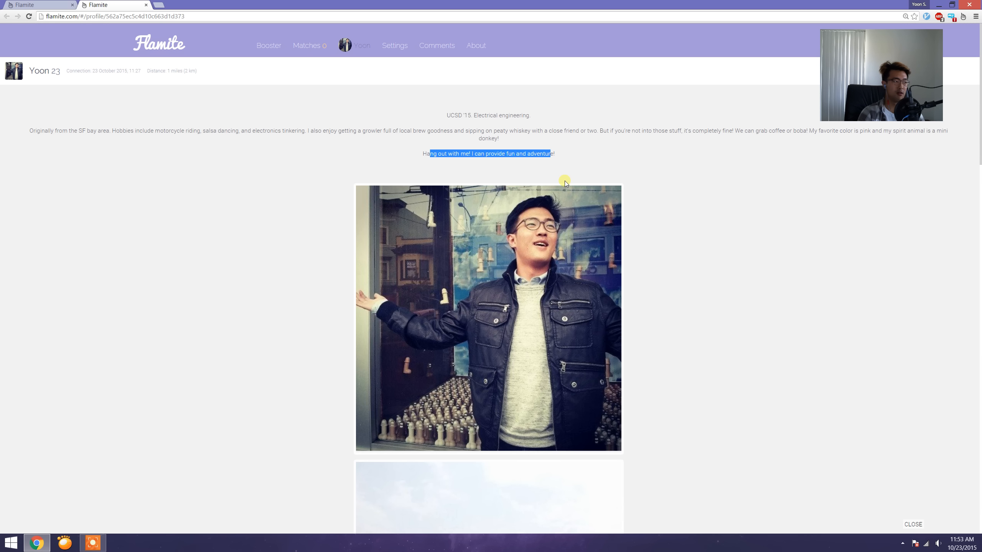
{"action": "mouse_move", "coordinate": [574, 212]}
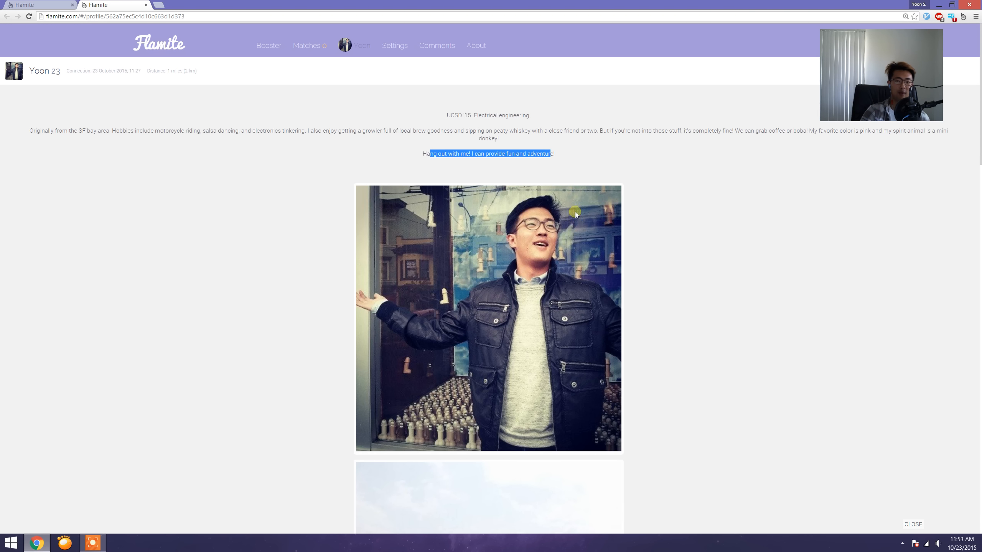
{"action": "mouse_move", "coordinate": [603, 362]}
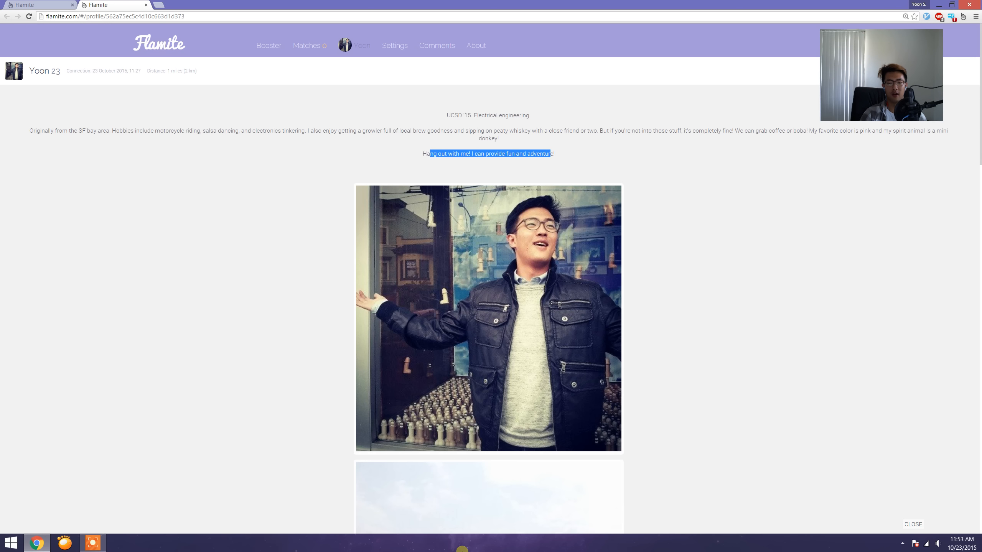
{"action": "mouse_move", "coordinate": [854, 299]}
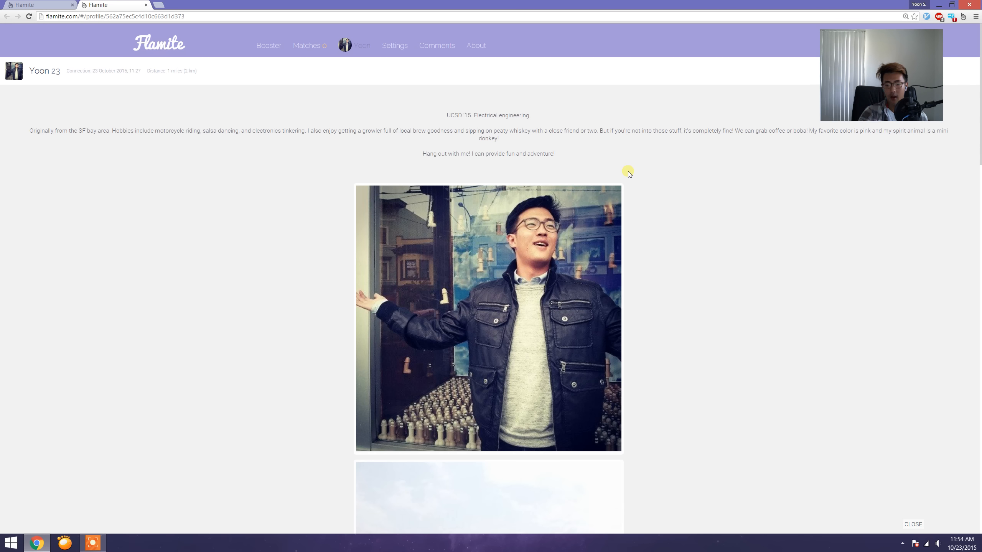
{"action": "mouse_move", "coordinate": [889, 233]}
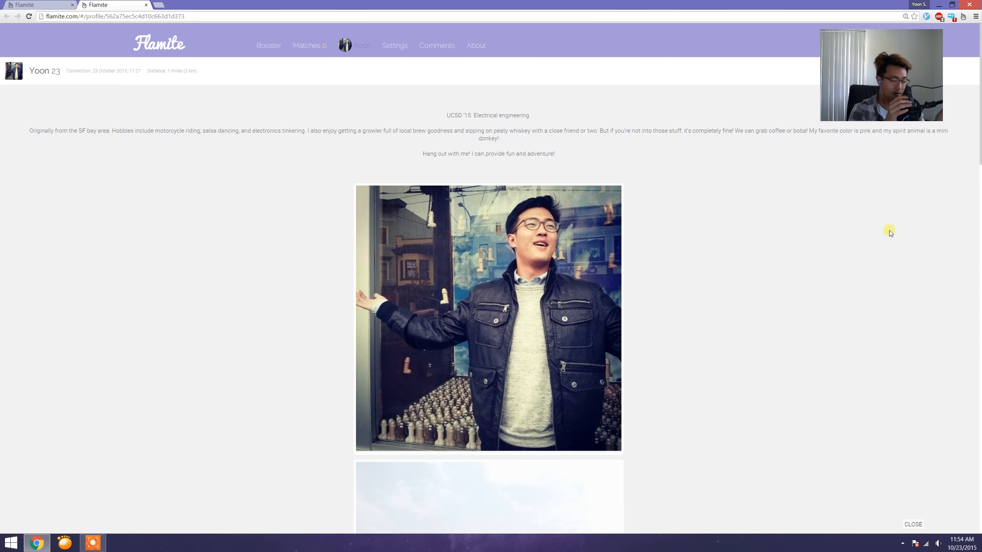
{"action": "mouse_move", "coordinate": [800, 194]}
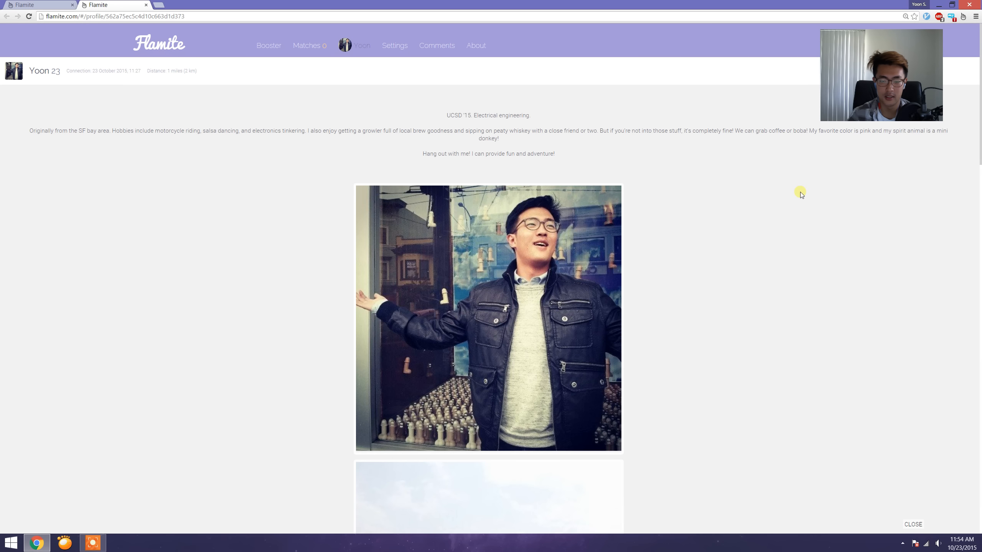
{"action": "mouse_move", "coordinate": [495, 245]}
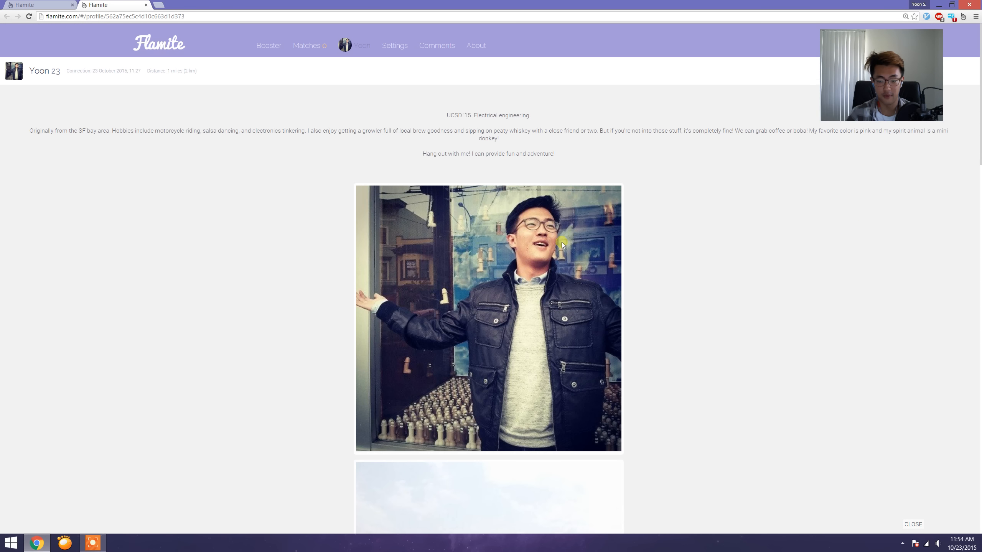
{"action": "mouse_move", "coordinate": [512, 316]}
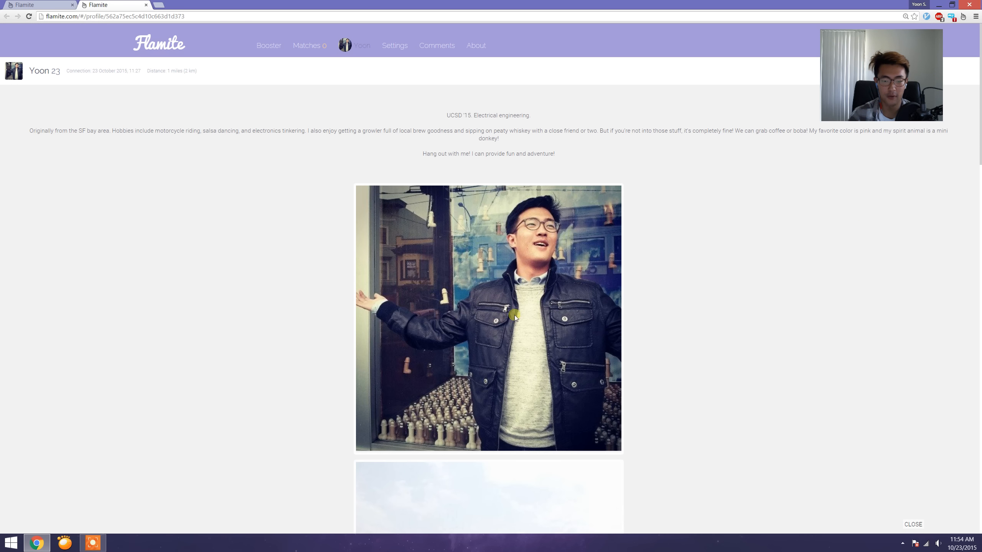
{"action": "mouse_move", "coordinate": [479, 233]}
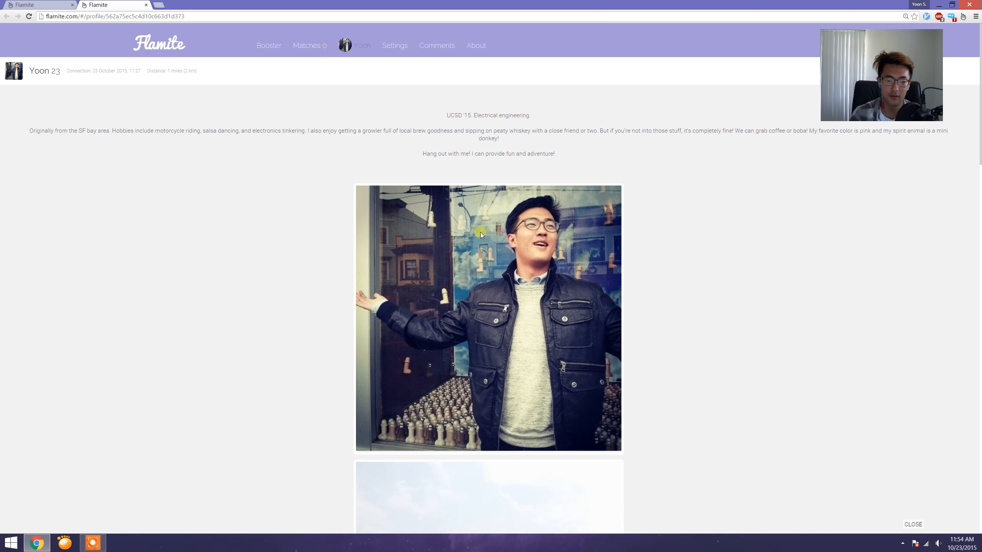
{"action": "mouse_move", "coordinate": [443, 419]}
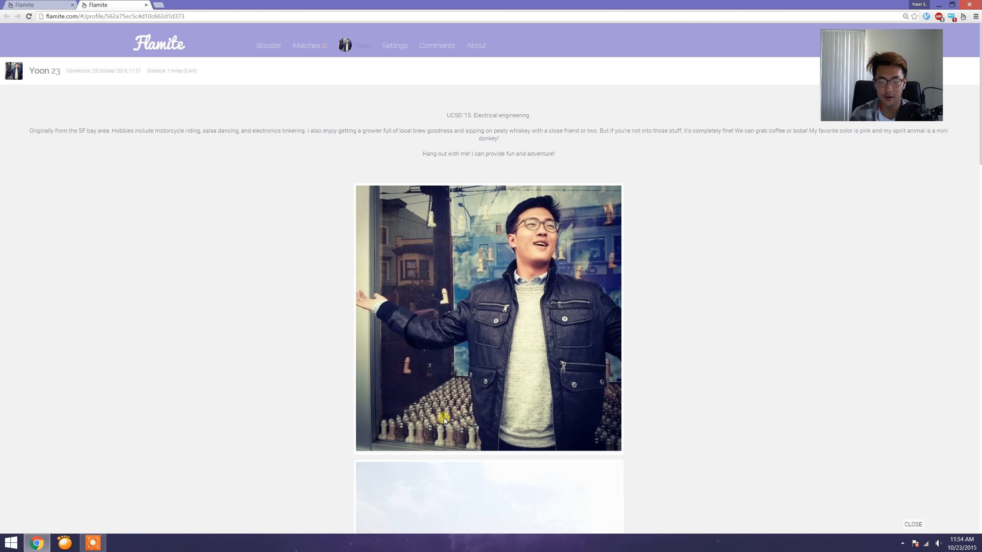
{"action": "mouse_move", "coordinate": [596, 369]}
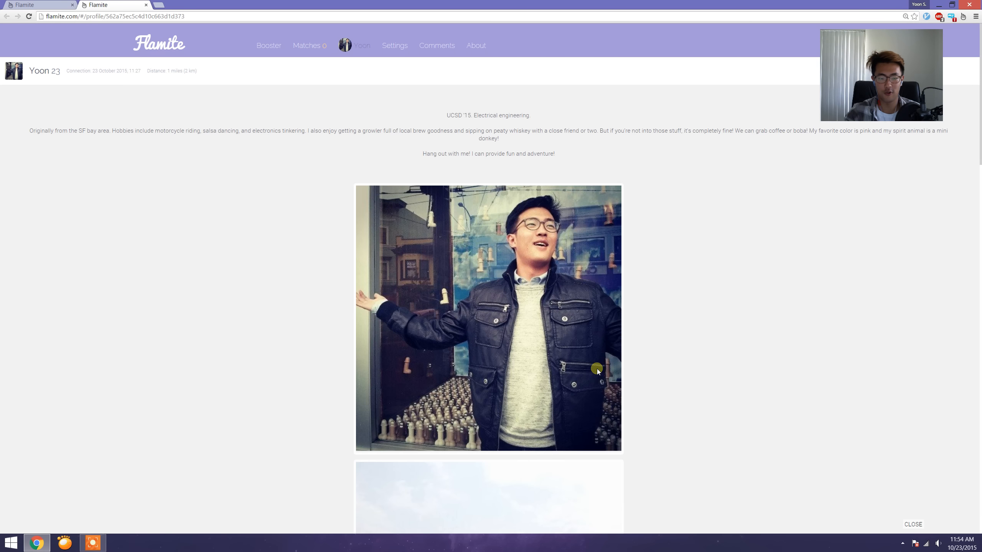
{"action": "mouse_move", "coordinate": [475, 253]}
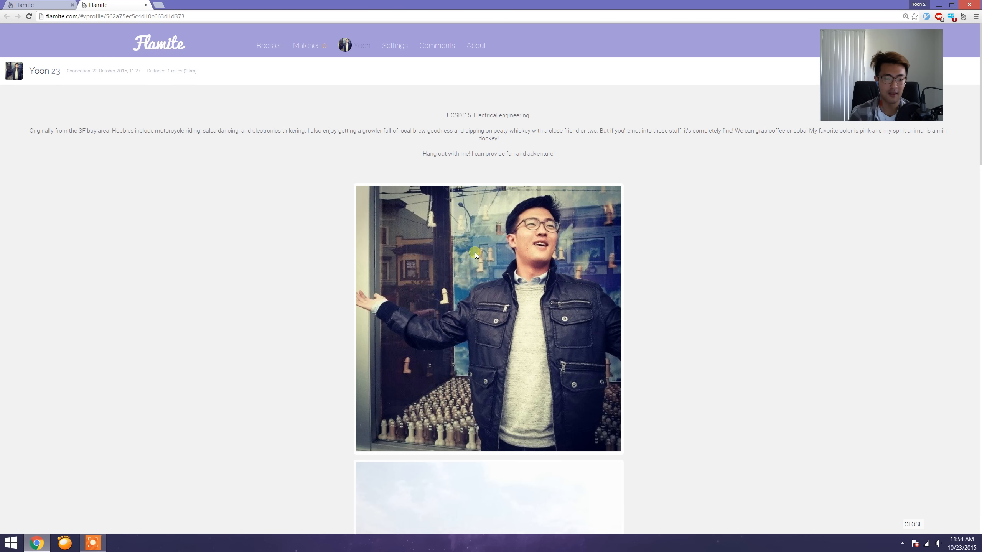
{"action": "mouse_move", "coordinate": [456, 301]}
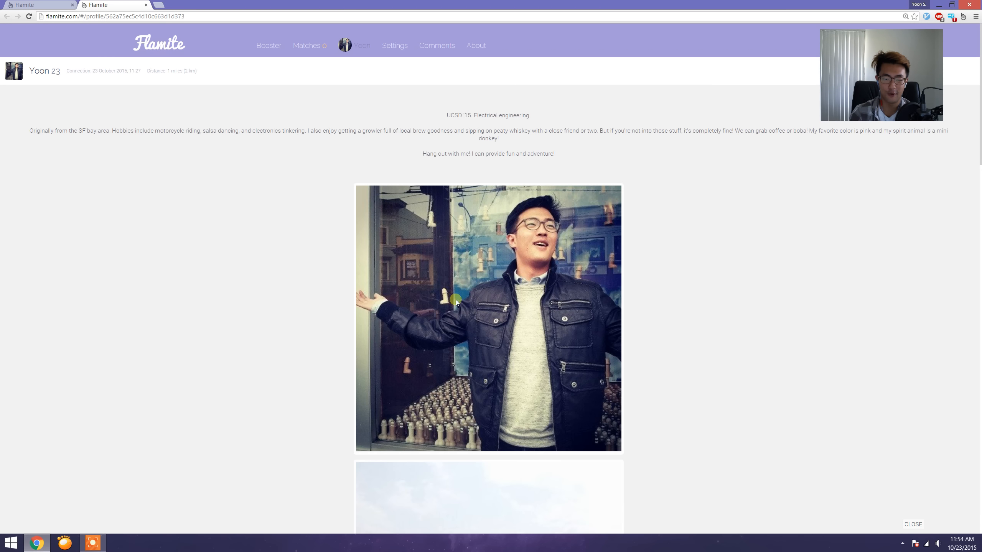
{"action": "mouse_move", "coordinate": [331, 198]}
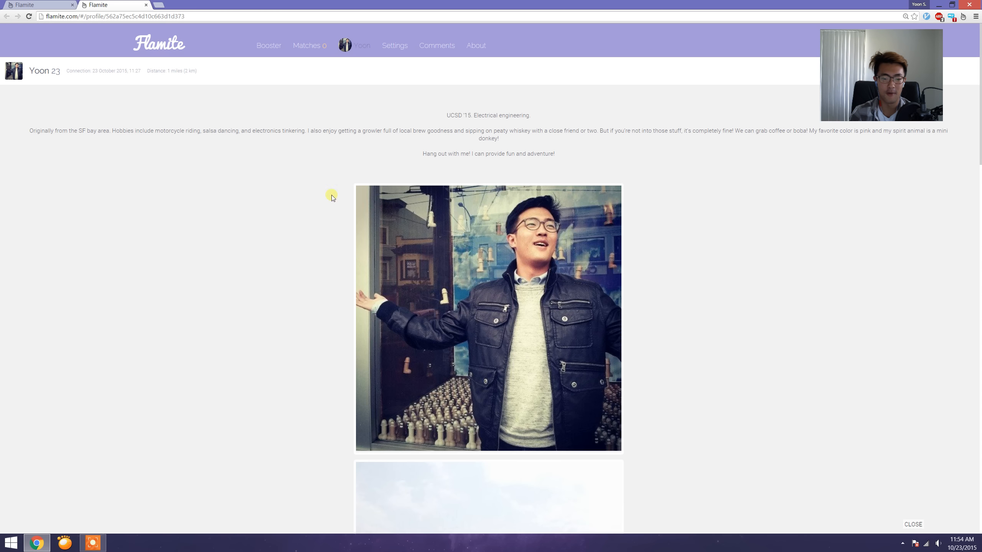
{"action": "mouse_move", "coordinate": [284, 279]}
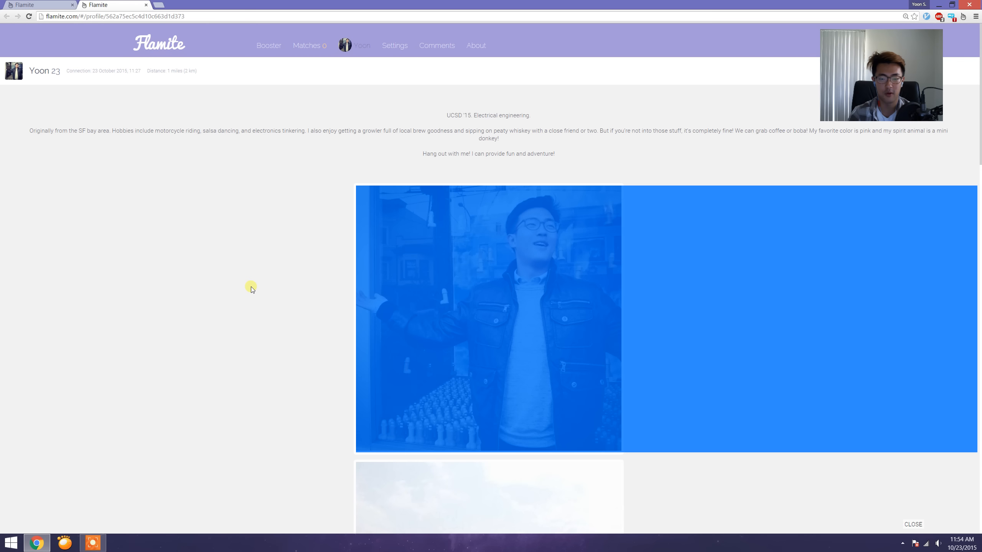
- Scroll down to the photo of the man pointing from a tiled rooftop
{"action": "scroll", "scroll_direction": "down", "scroll_amount": 3}
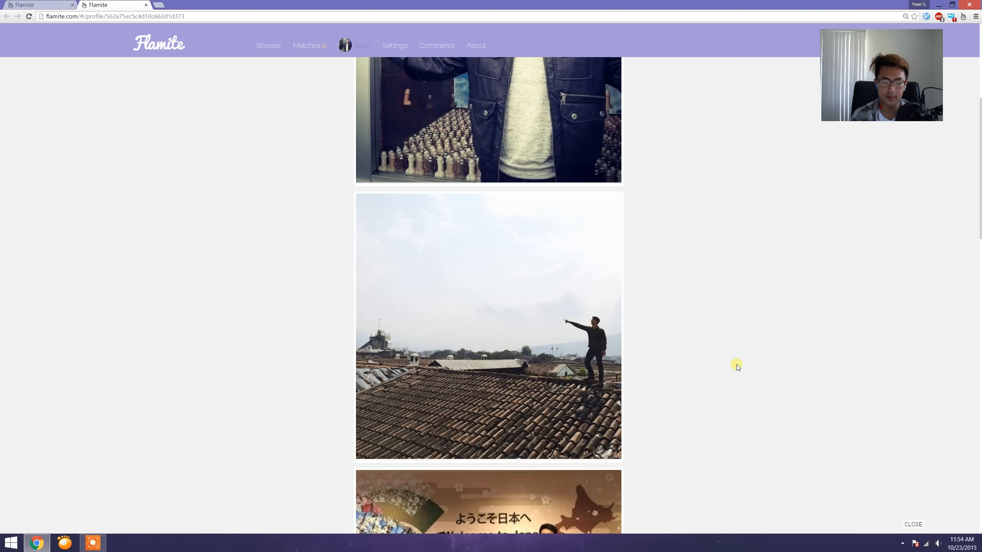
{"action": "mouse_move", "coordinate": [579, 344]}
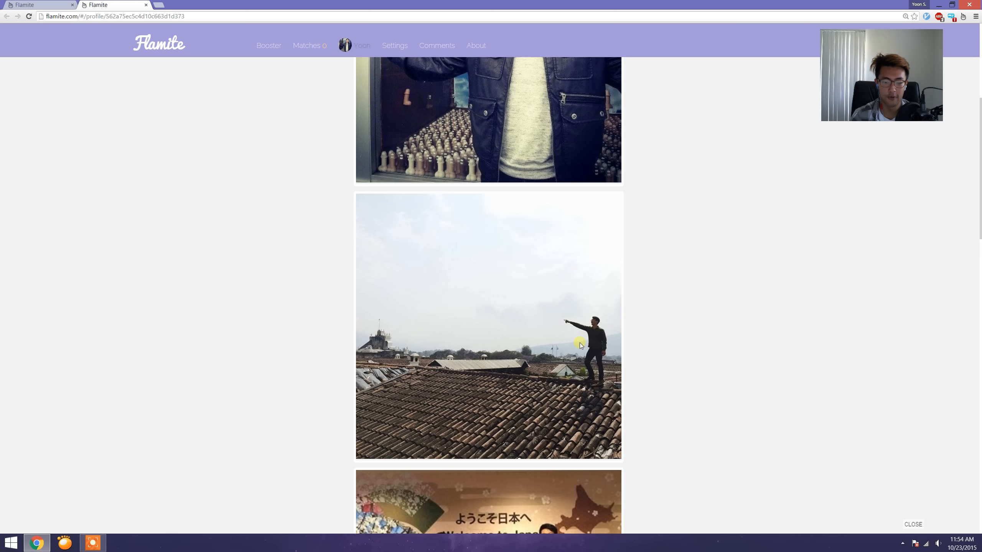
{"action": "mouse_move", "coordinate": [553, 406]}
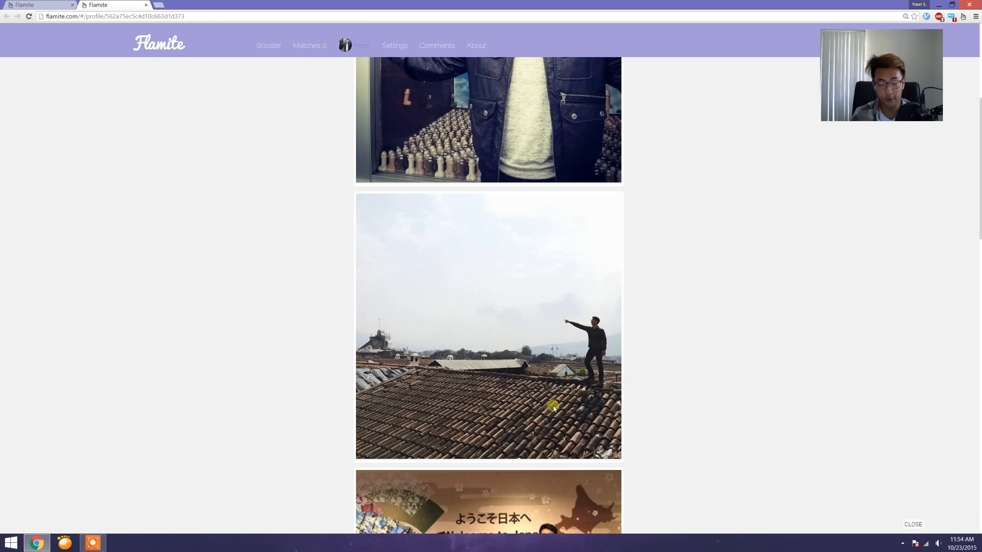
{"action": "mouse_move", "coordinate": [583, 308]}
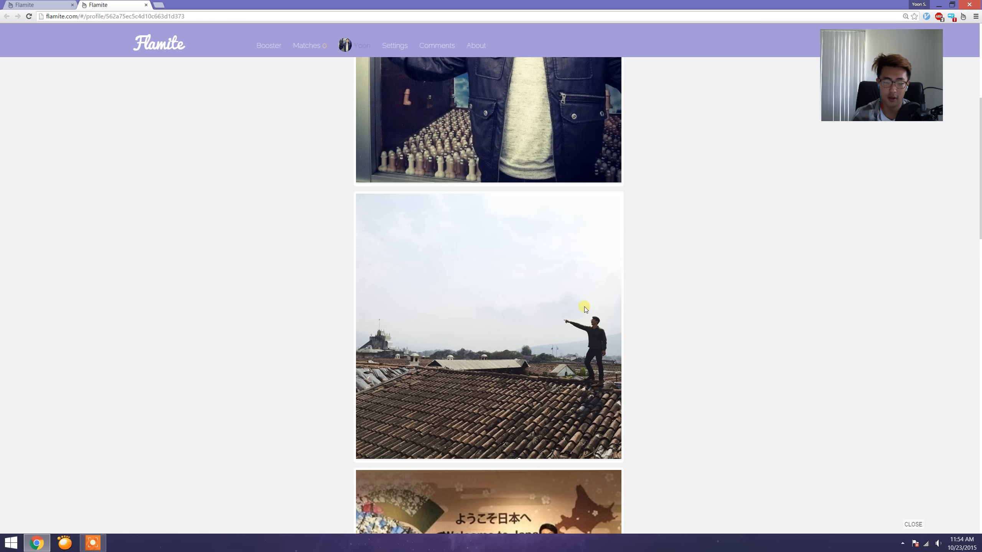
{"action": "mouse_move", "coordinate": [601, 344]}
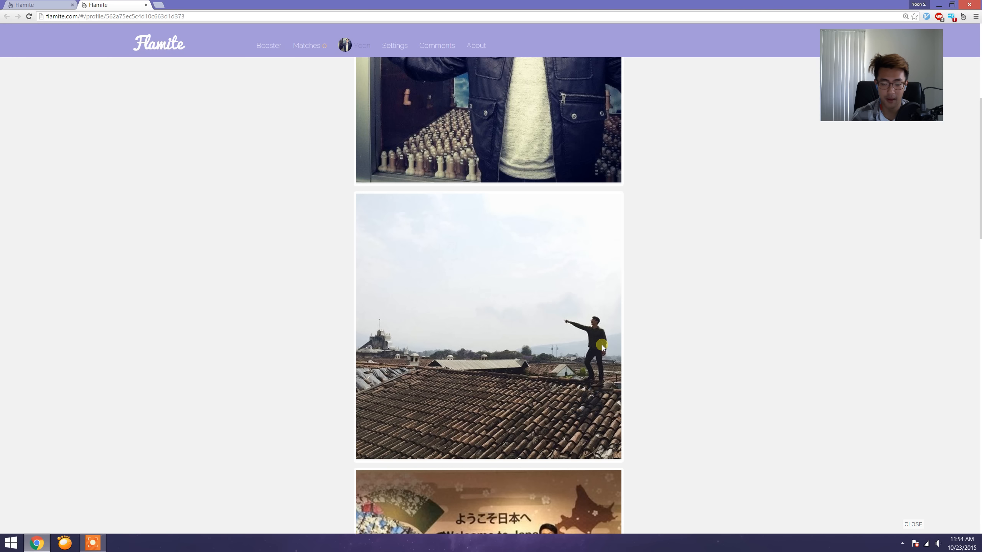
{"action": "mouse_move", "coordinate": [589, 365]}
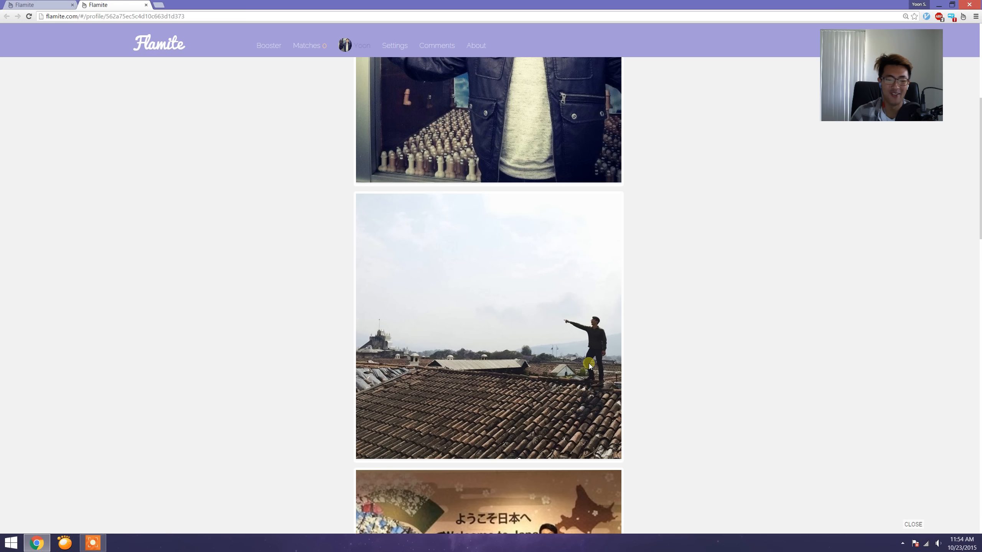
{"action": "mouse_move", "coordinate": [440, 289]}
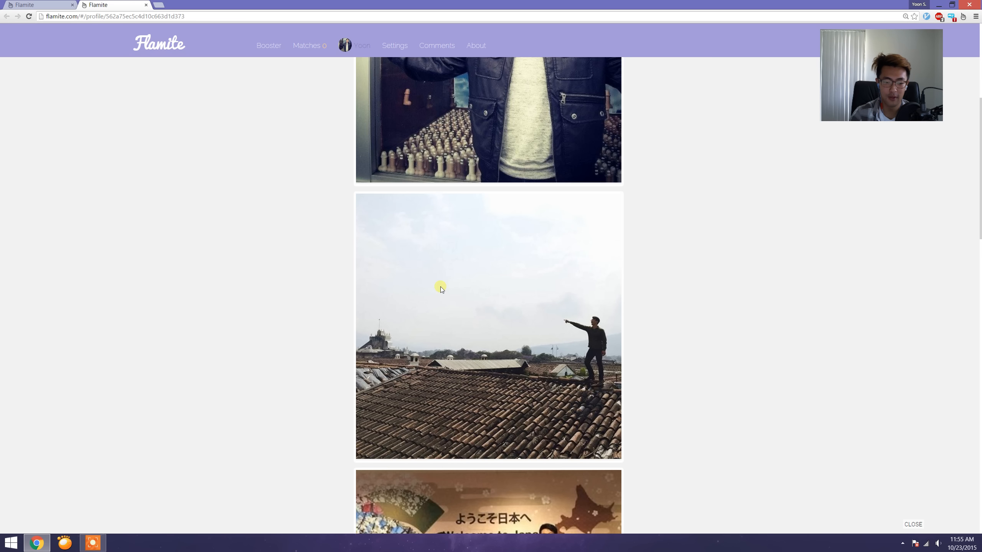
{"action": "mouse_move", "coordinate": [503, 353]}
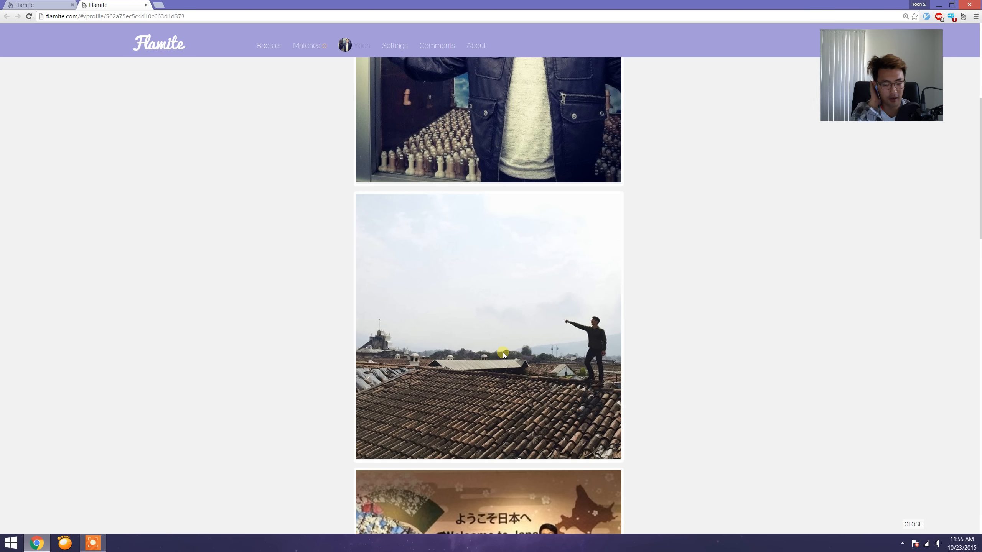
{"action": "mouse_move", "coordinate": [471, 338]}
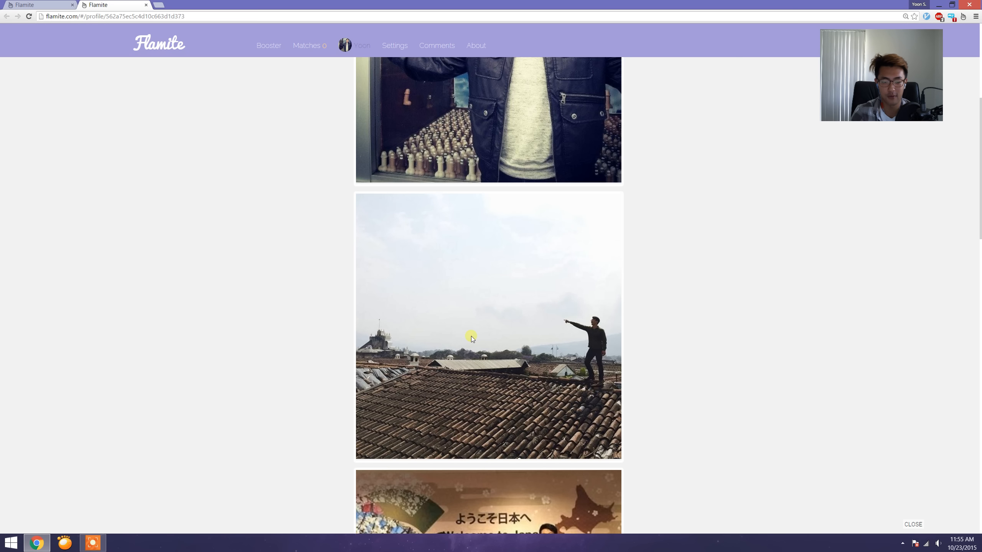
{"action": "mouse_move", "coordinate": [513, 287]}
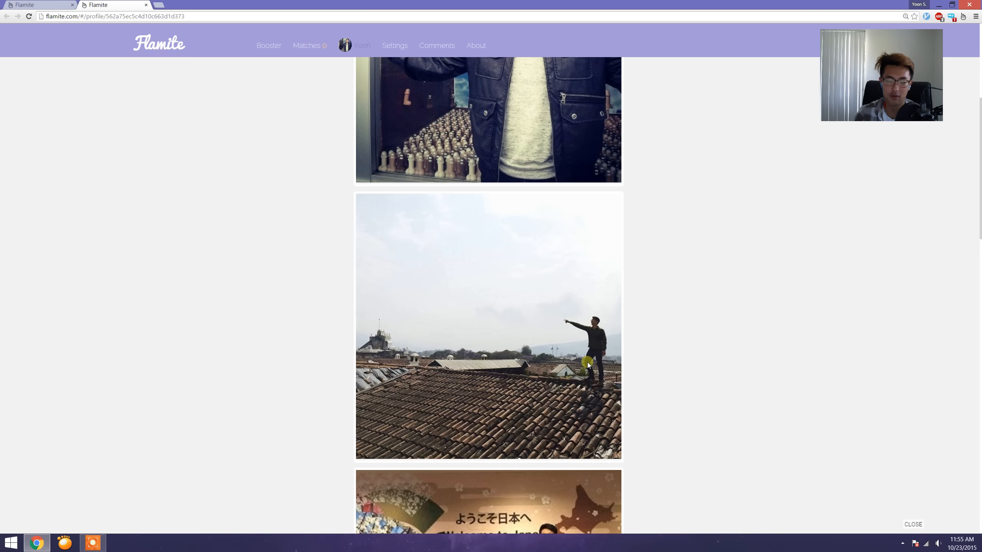
{"action": "mouse_move", "coordinate": [577, 384]}
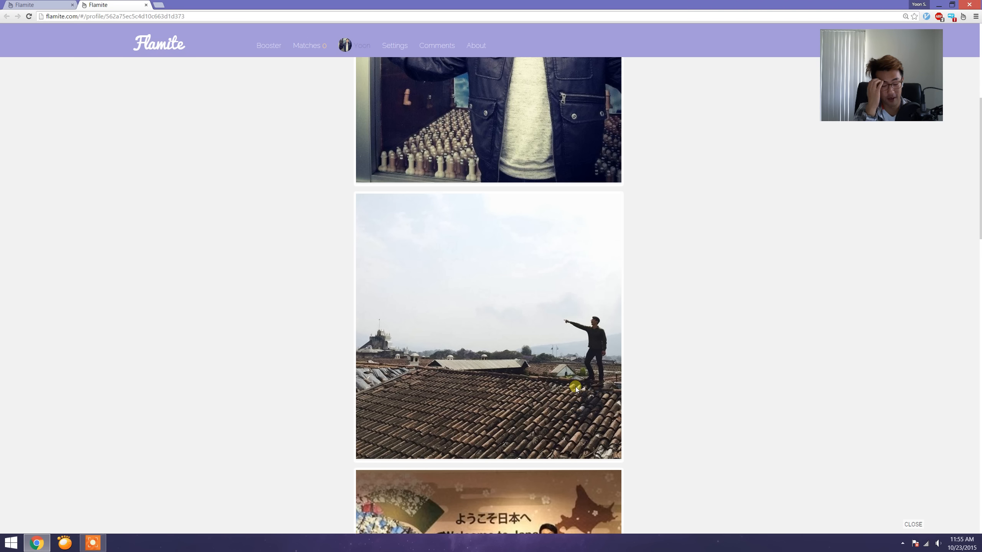
{"action": "mouse_move", "coordinate": [560, 354]}
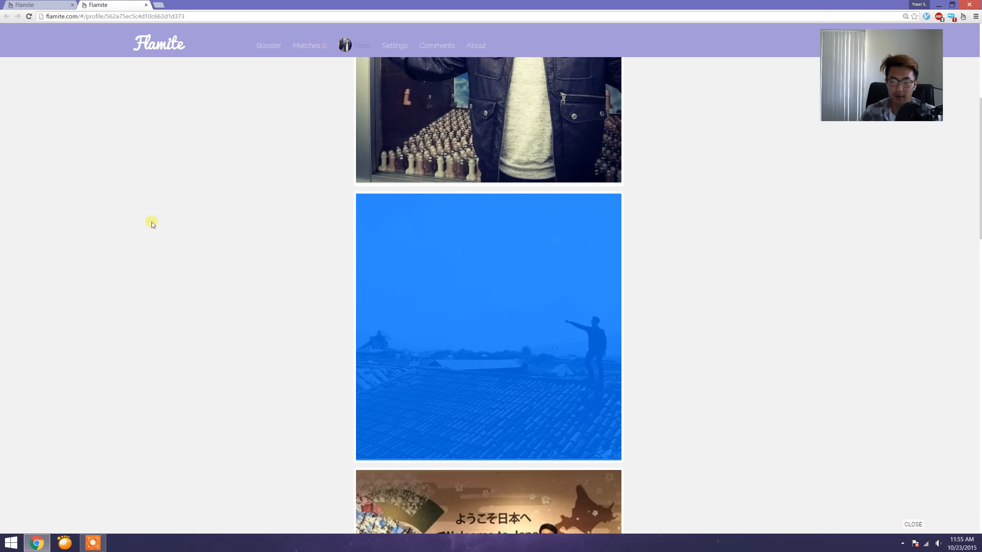
- Scroll to the group photo in front of the Japan welcome mural
{"action": "scroll", "scroll_direction": "down", "scroll_amount": 3}
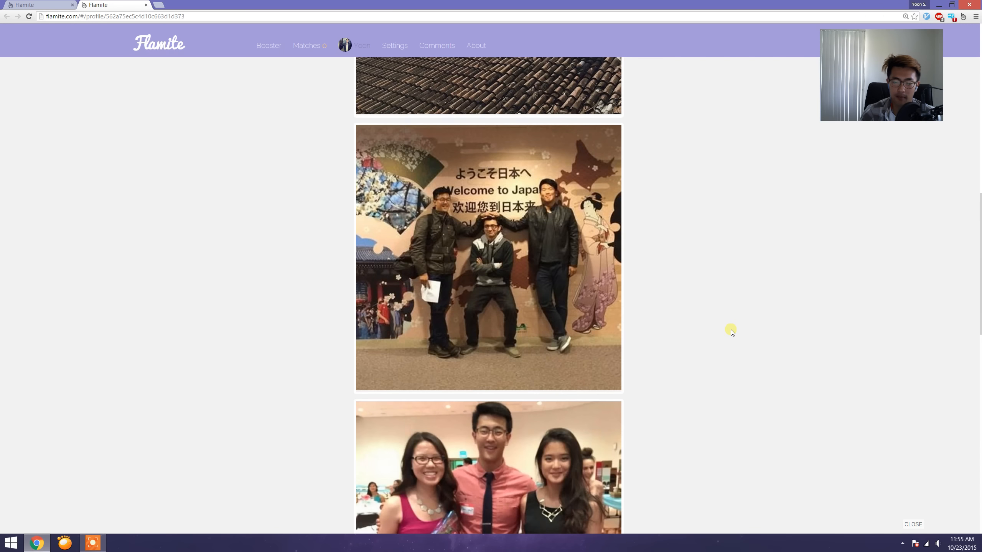
{"action": "scroll", "scroll_direction": "up", "scroll_amount": 3}
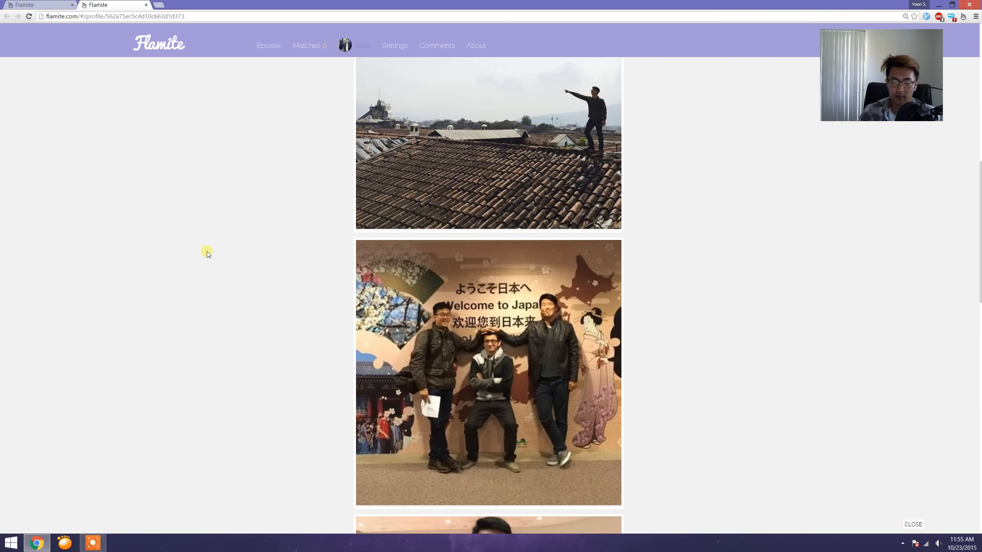
{"action": "scroll", "scroll_direction": "up", "scroll_amount": 3}
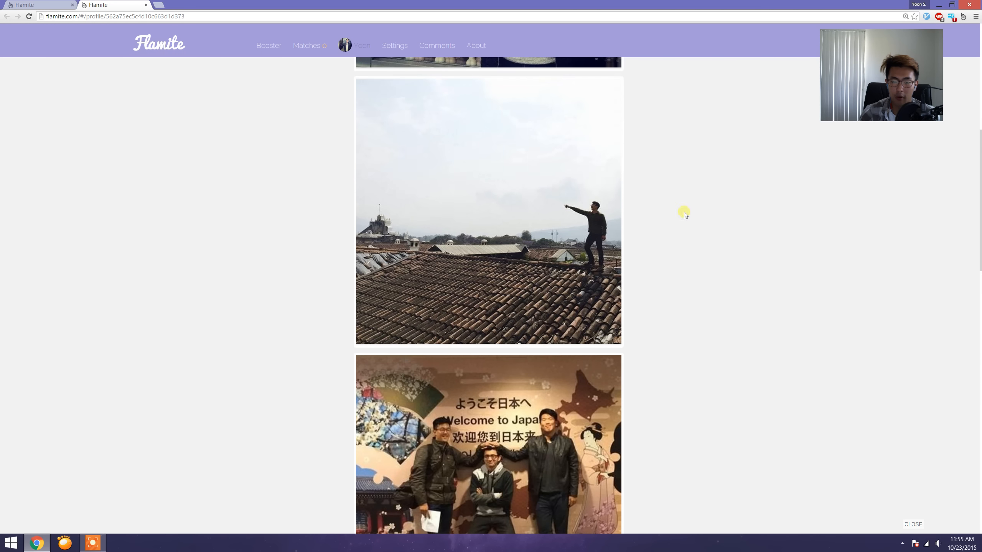
{"action": "scroll", "scroll_direction": "down", "scroll_amount": 3}
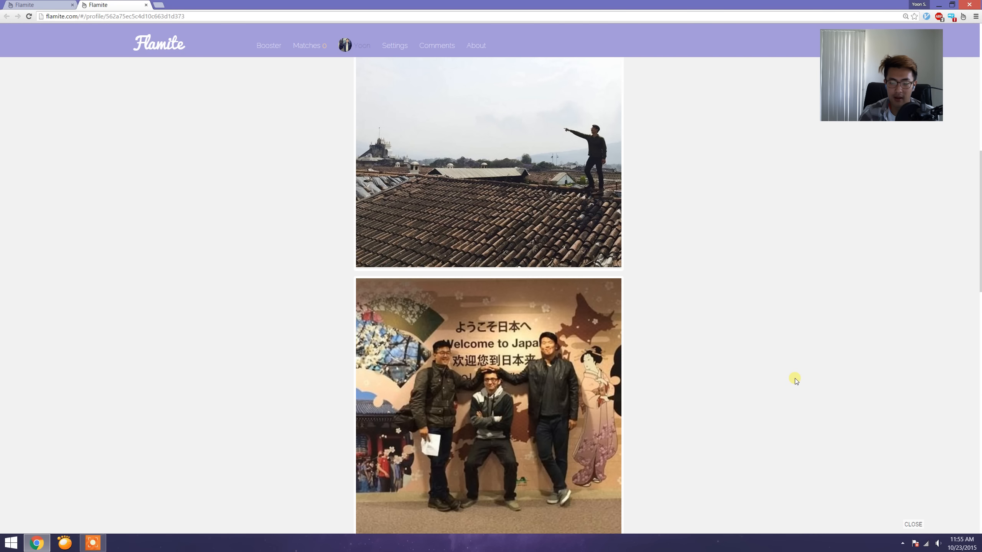
{"action": "mouse_move", "coordinate": [579, 220]}
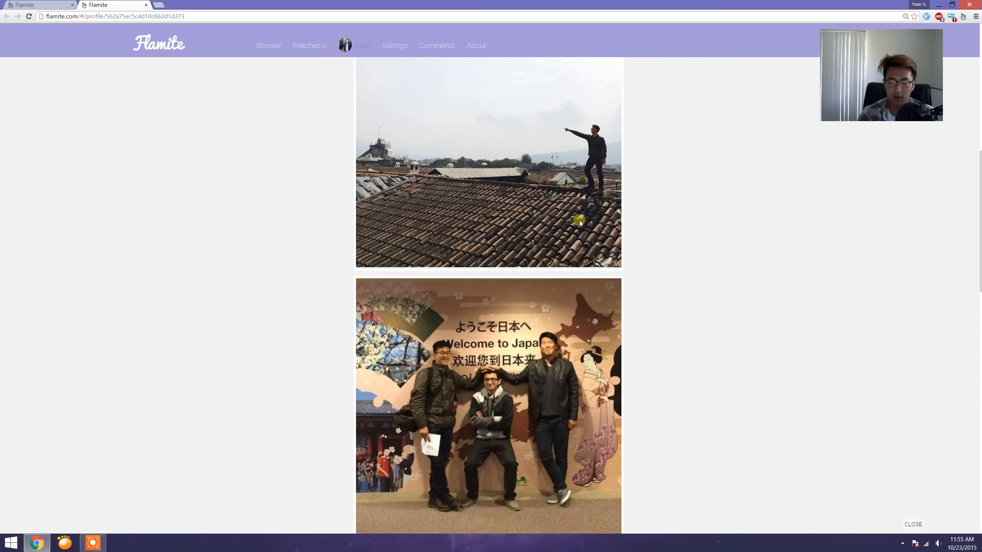
{"action": "mouse_move", "coordinate": [538, 390]}
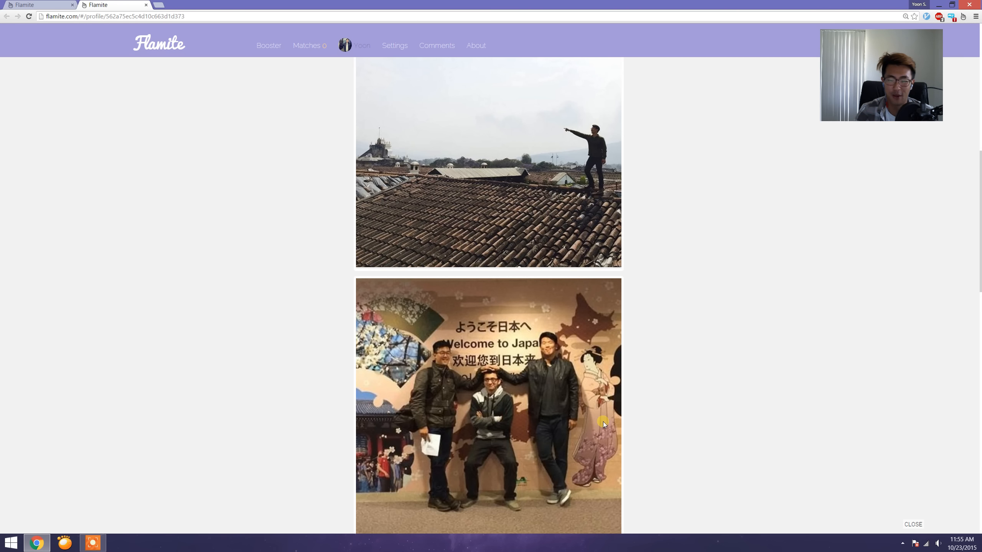
{"action": "left_click", "coordinate": [466, 393]}
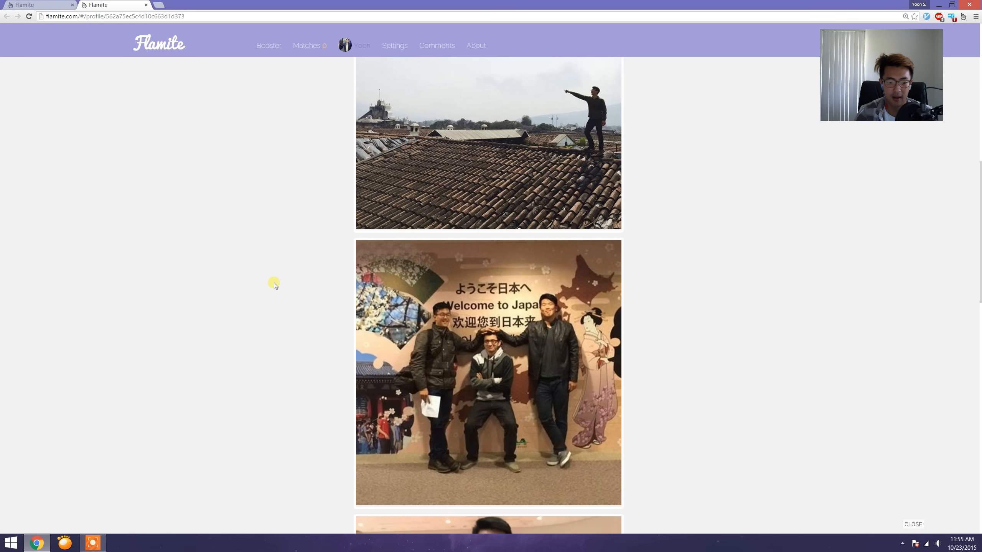
{"action": "scroll", "scroll_direction": "down", "scroll_amount": 3}
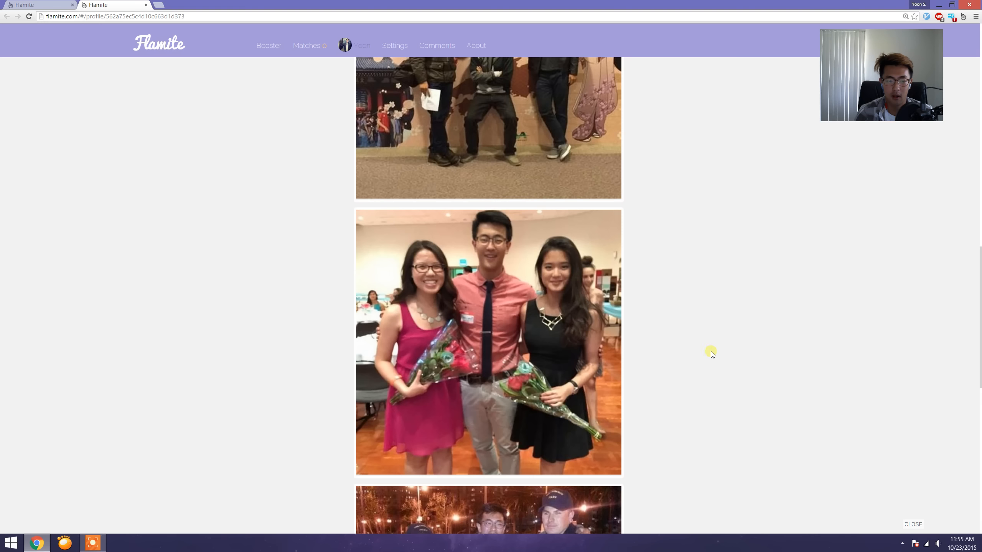
{"action": "mouse_move", "coordinate": [689, 262]}
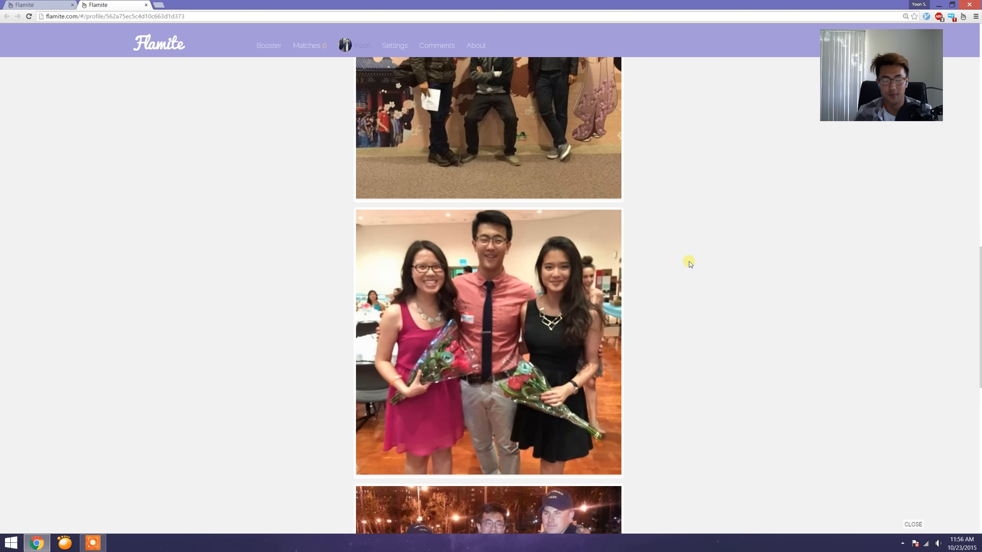
{"action": "mouse_move", "coordinate": [687, 265]}
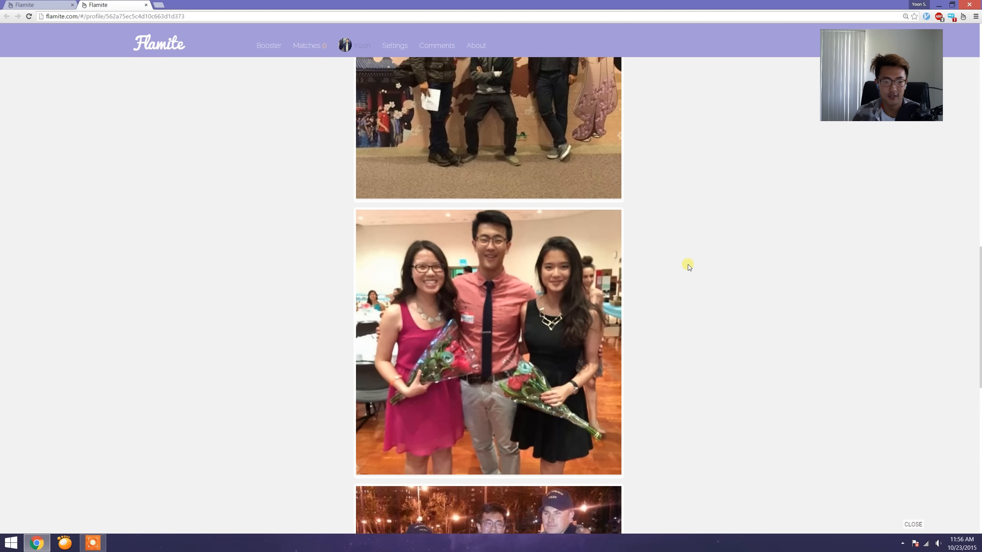
{"action": "mouse_move", "coordinate": [804, 355]}
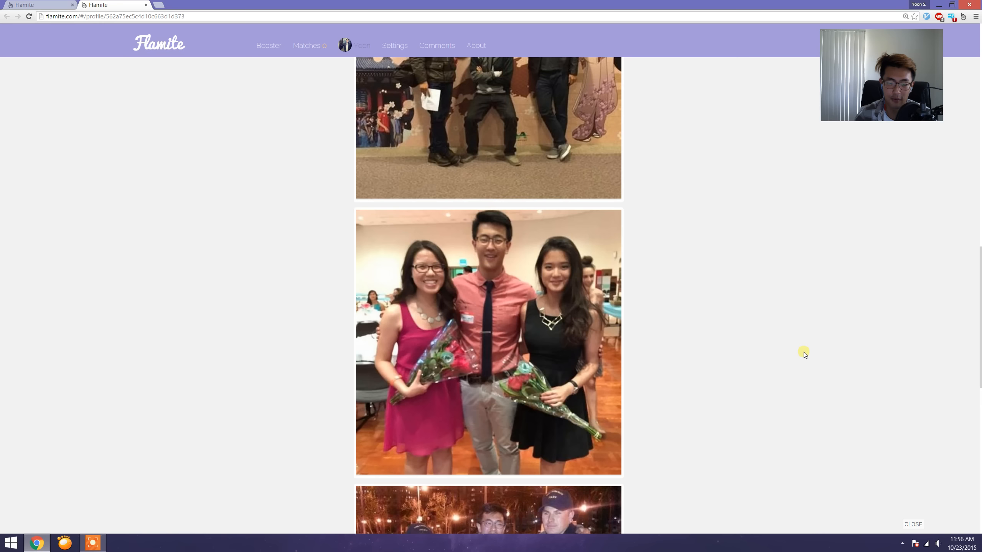
{"action": "scroll", "scroll_direction": "up", "scroll_amount": 3}
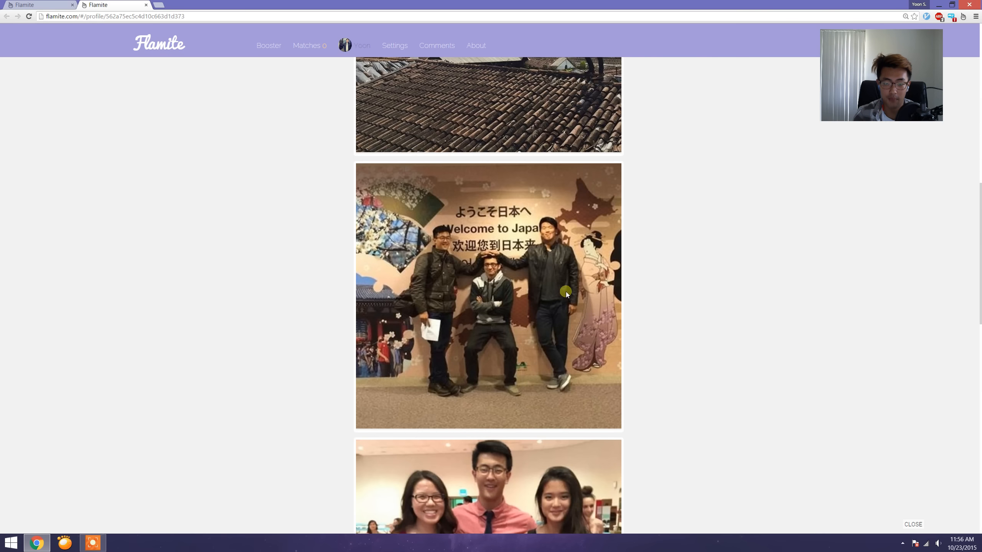
{"action": "scroll", "scroll_direction": "down", "scroll_amount": 3}
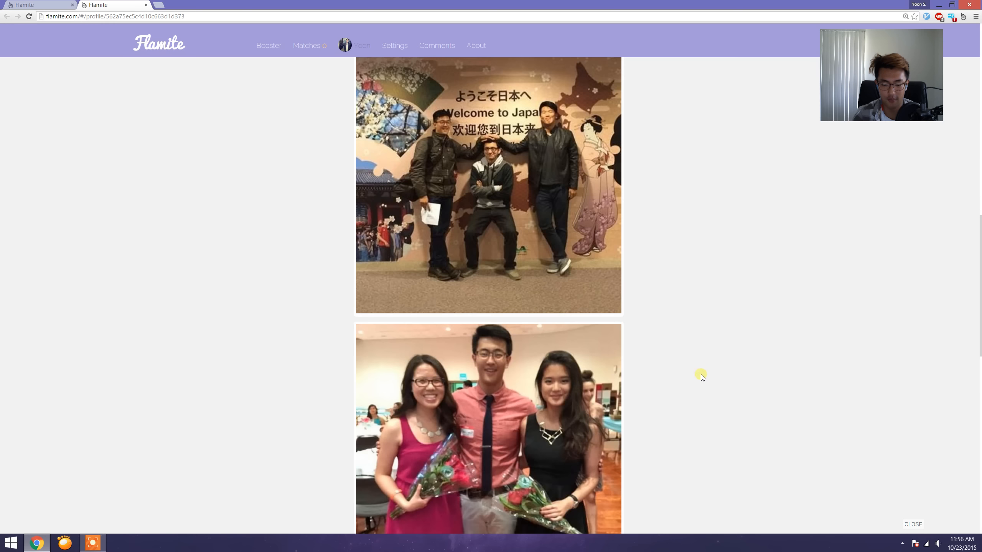
{"action": "scroll", "scroll_direction": "down", "scroll_amount": 3}
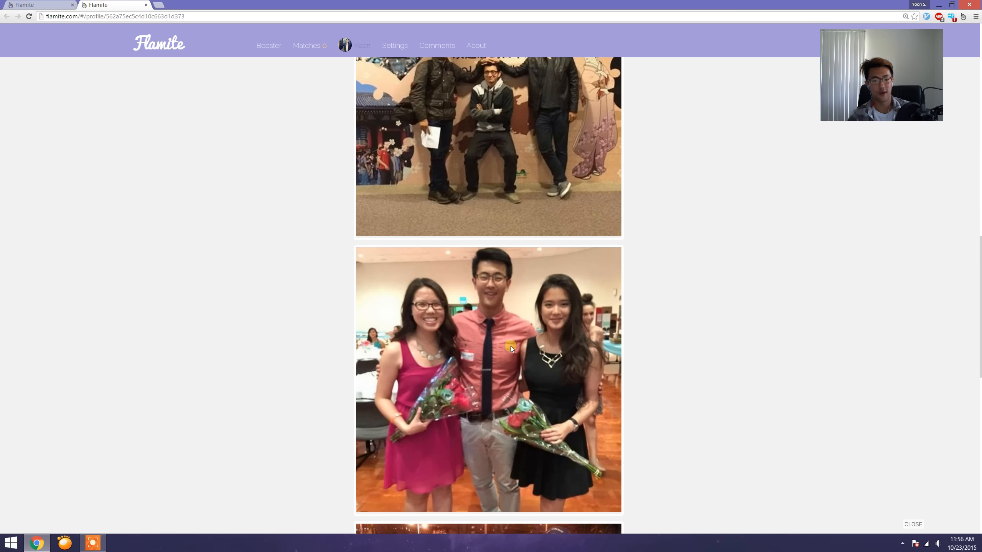
{"action": "scroll", "scroll_direction": "up", "scroll_amount": 3}
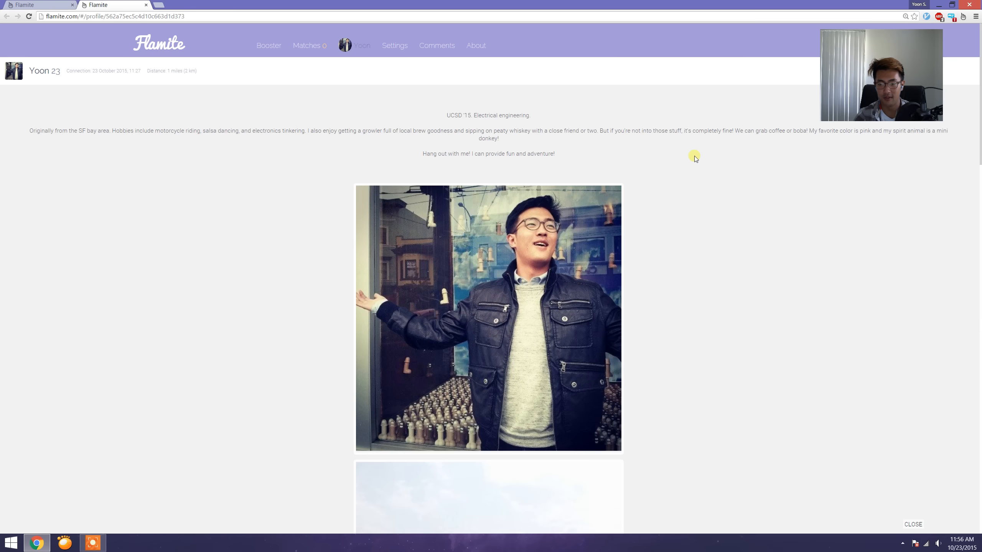
{"action": "scroll", "scroll_direction": "down", "scroll_amount": 3}
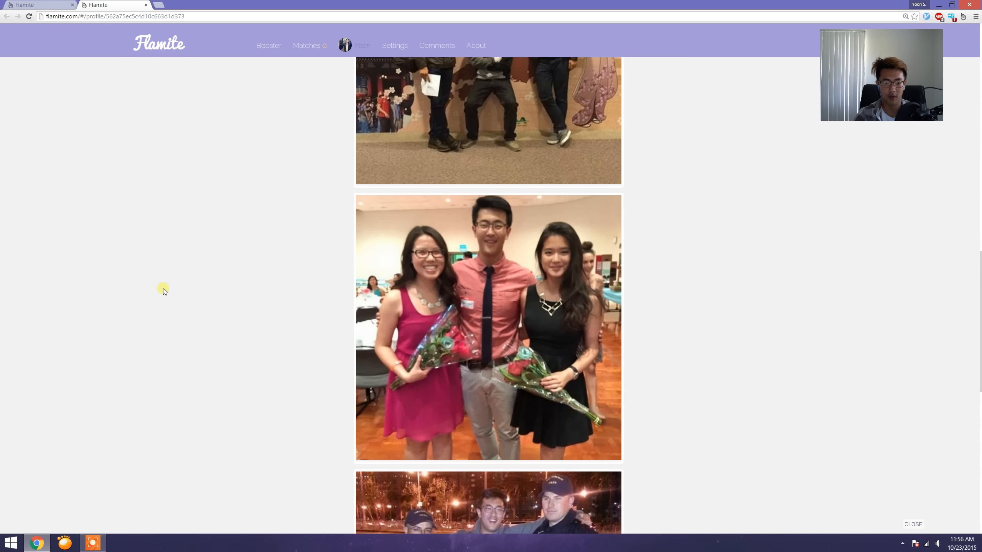
{"action": "mouse_move", "coordinate": [657, 339]}
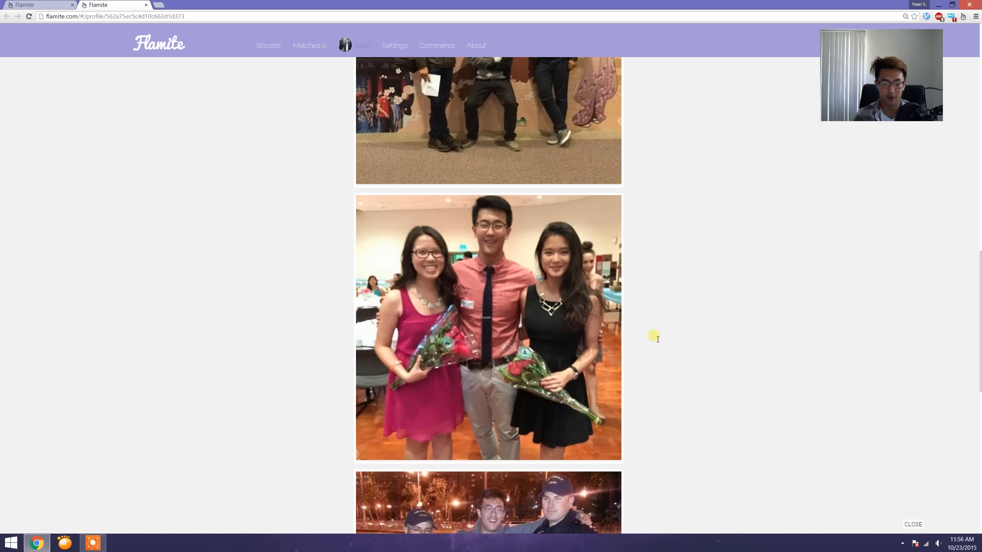
{"action": "mouse_move", "coordinate": [291, 265]}
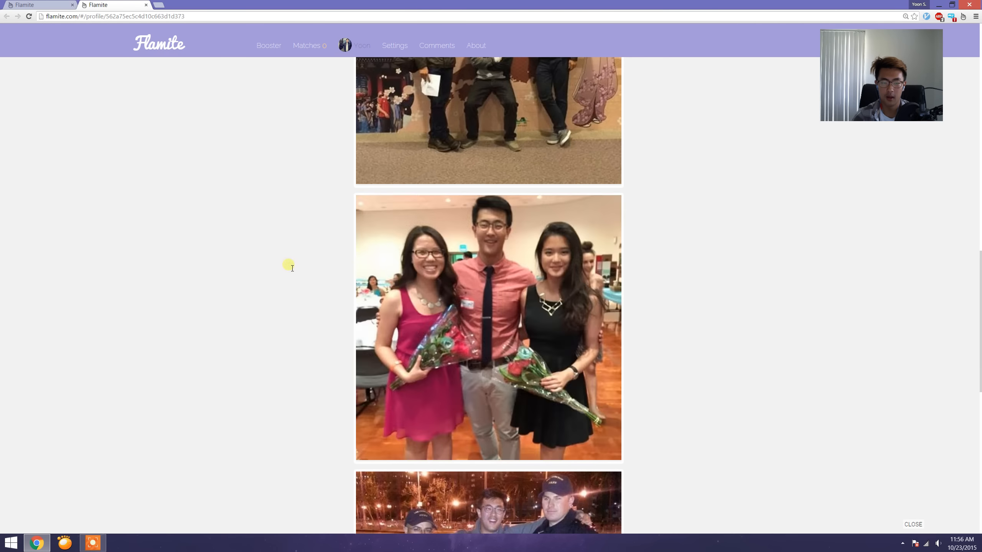
{"action": "mouse_move", "coordinate": [780, 314]}
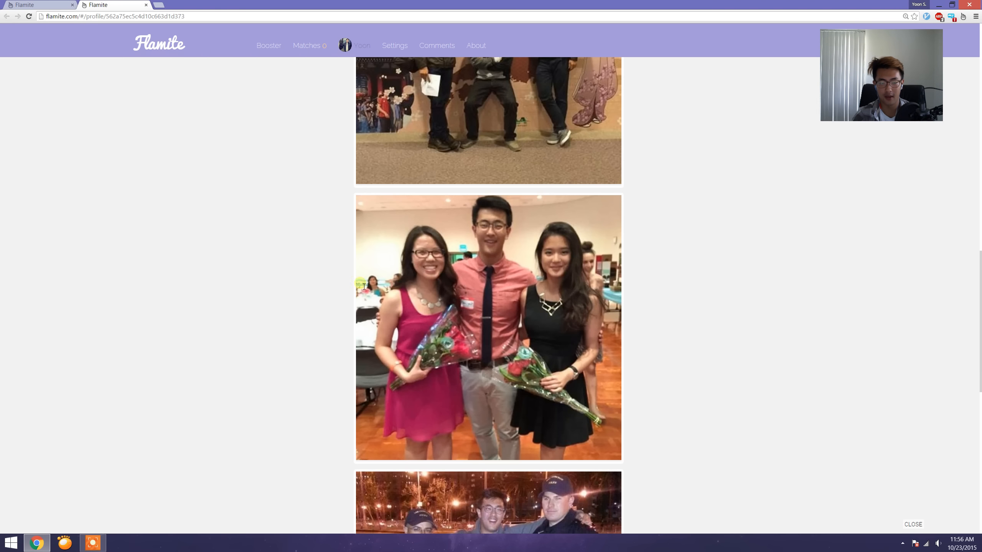
{"action": "mouse_move", "coordinate": [180, 344]}
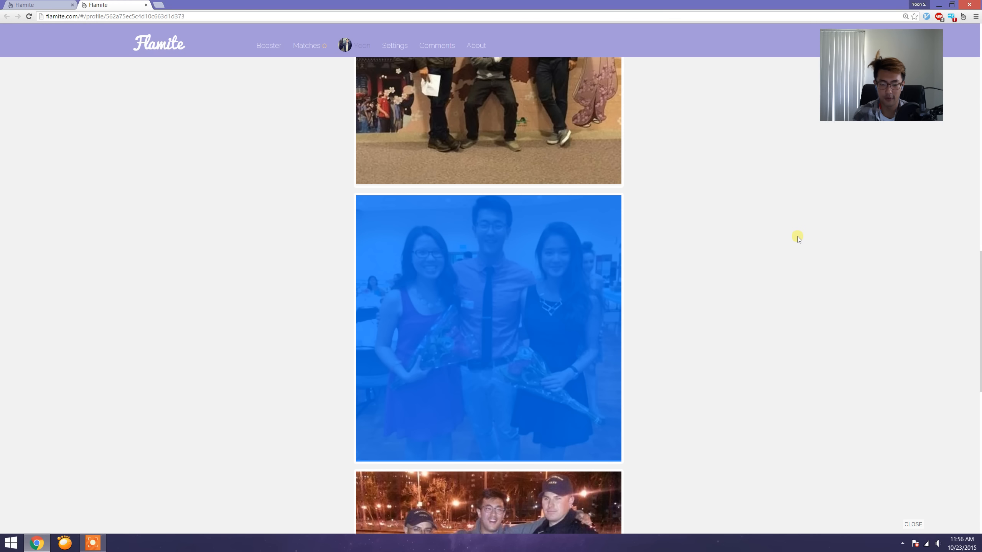
{"action": "scroll", "scroll_direction": "down", "scroll_amount": 3}
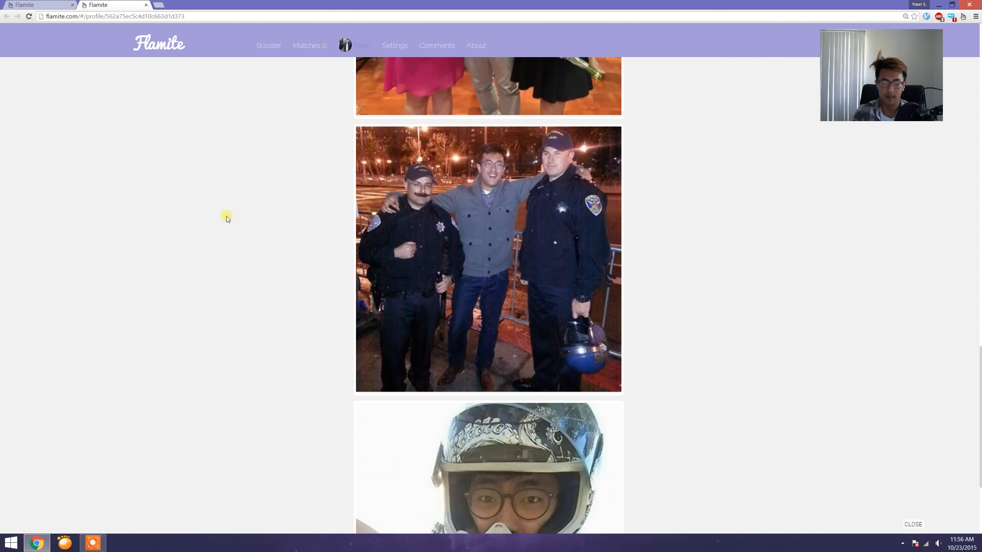
{"action": "left_click", "coordinate": [902, 543]}
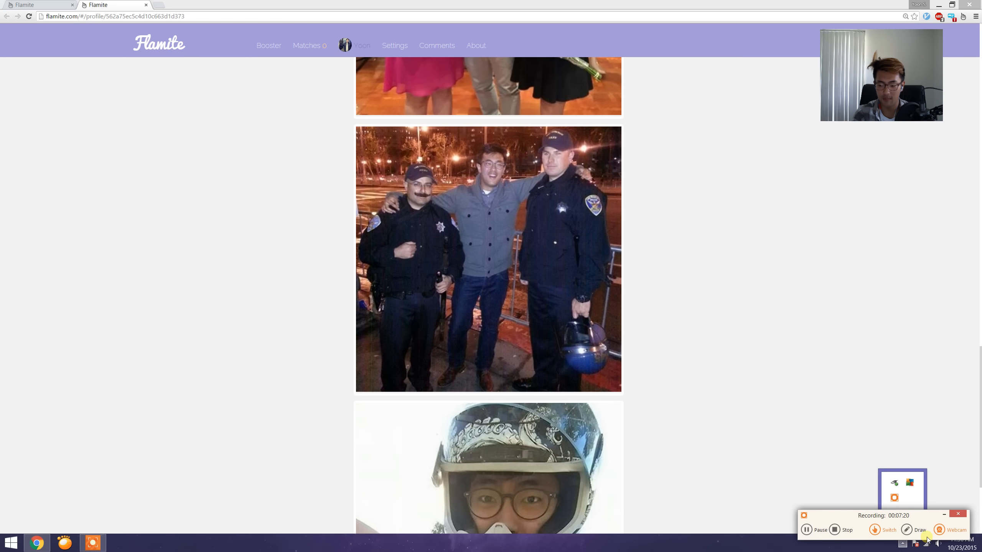
{"action": "mouse_move", "coordinate": [423, 214]}
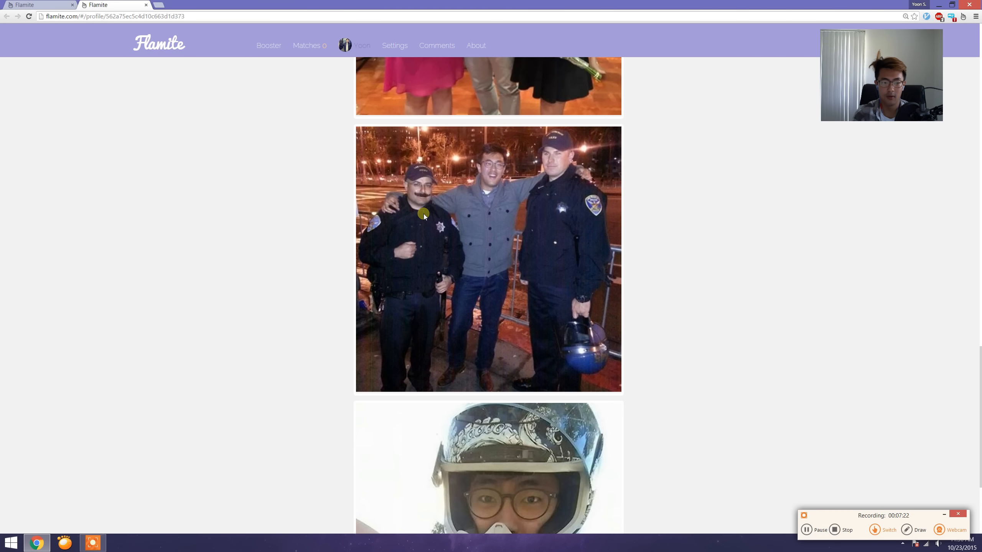
{"action": "mouse_move", "coordinate": [517, 235]}
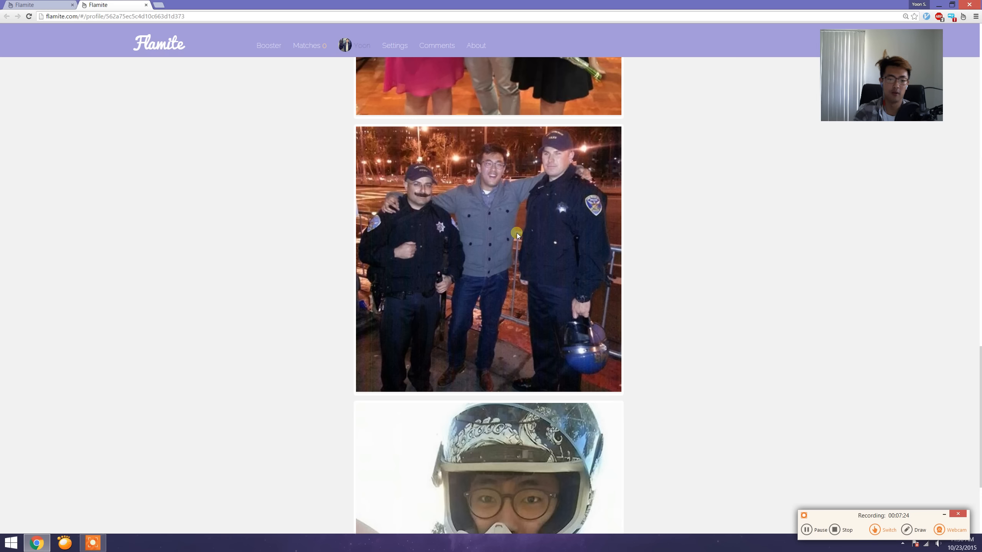
{"action": "mouse_move", "coordinate": [475, 166]}
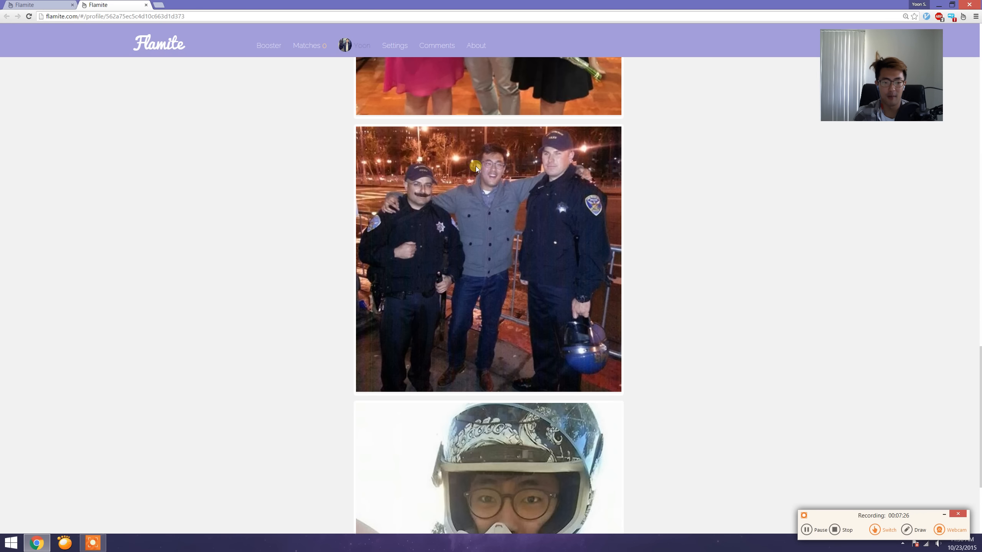
{"action": "mouse_move", "coordinate": [501, 199]}
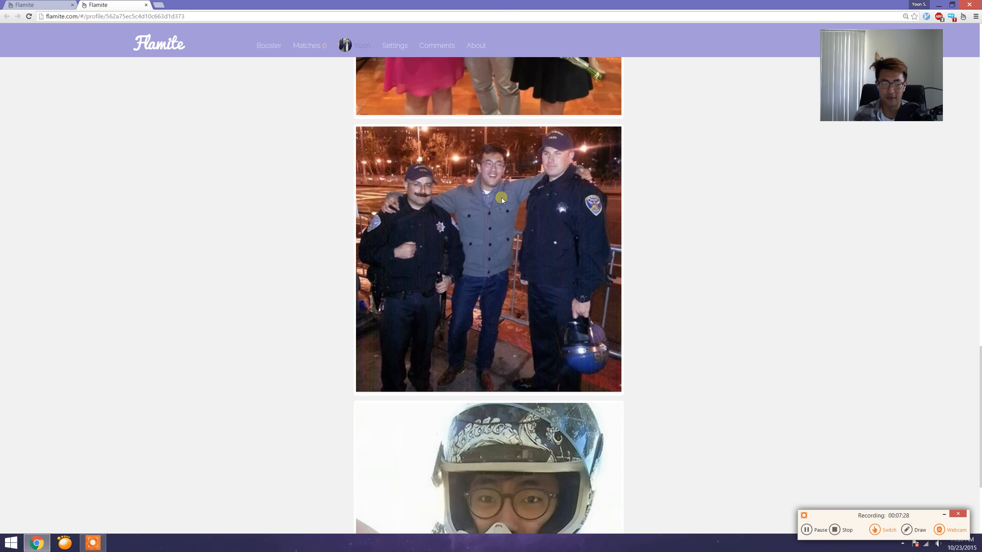
{"action": "mouse_move", "coordinate": [513, 228]}
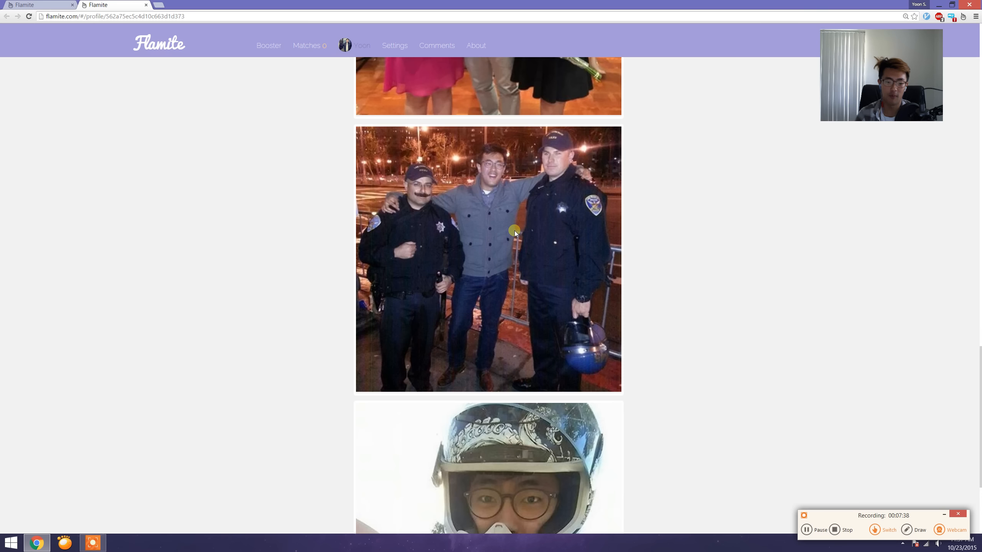
{"action": "mouse_move", "coordinate": [521, 208]}
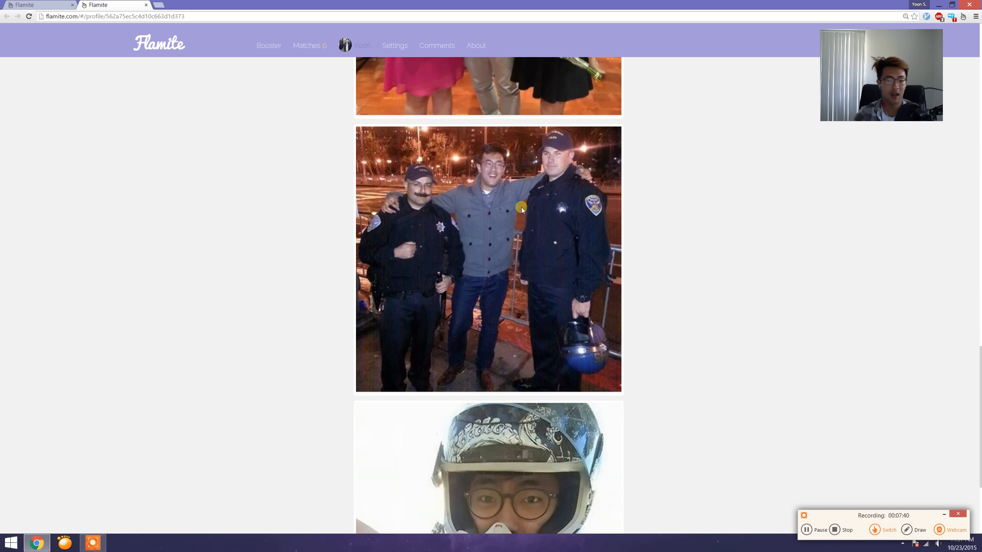
{"action": "mouse_move", "coordinate": [329, 177]}
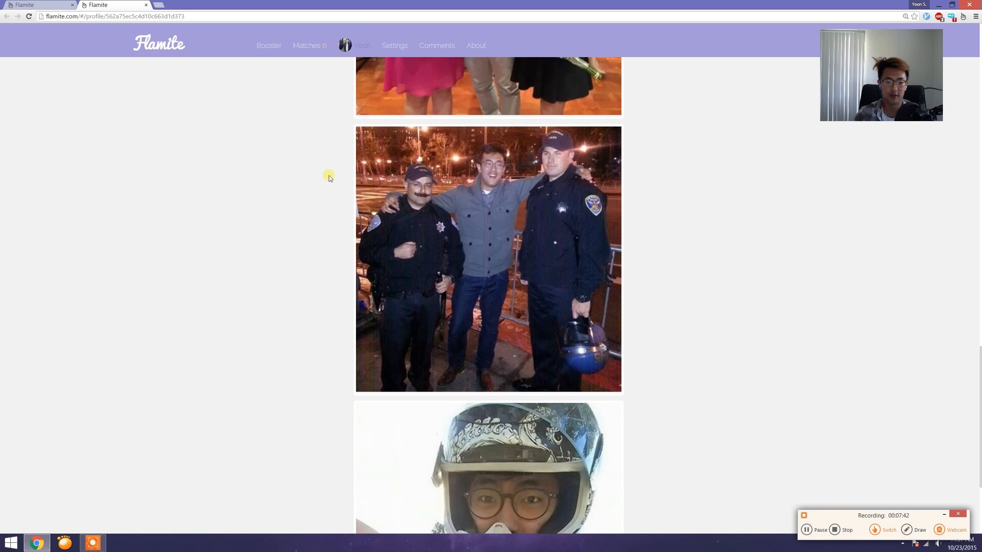
{"action": "mouse_move", "coordinate": [829, 326]}
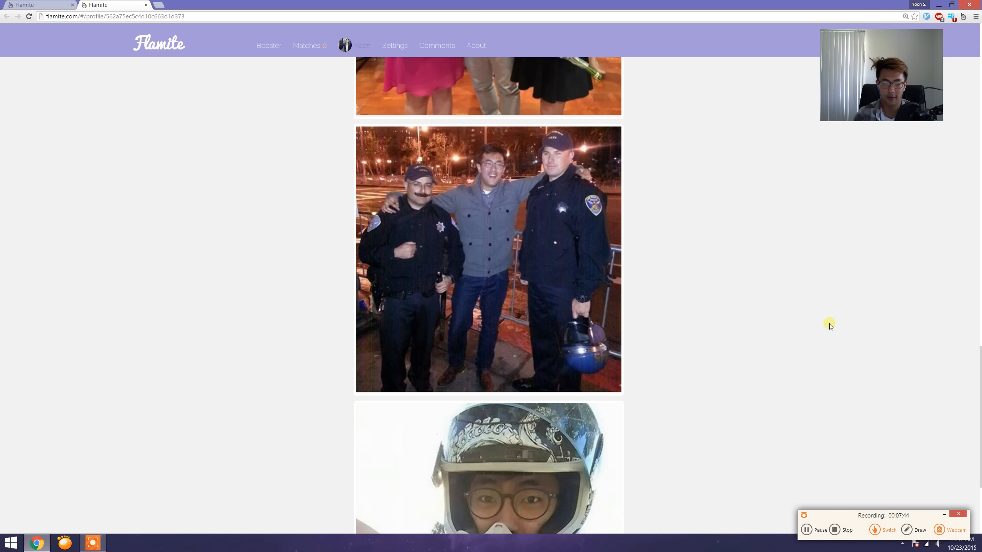
{"action": "scroll", "scroll_direction": "down", "scroll_amount": 3}
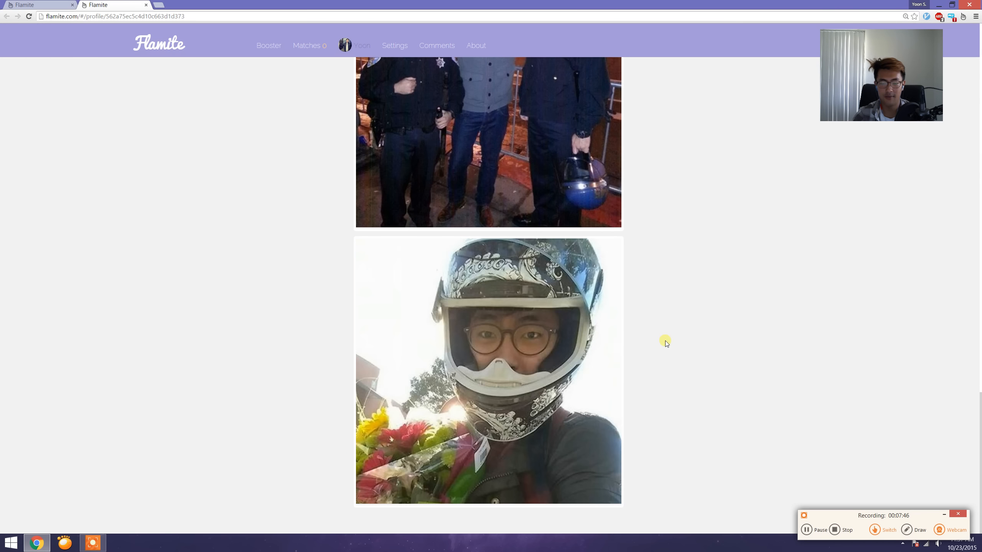
{"action": "mouse_move", "coordinate": [415, 475]}
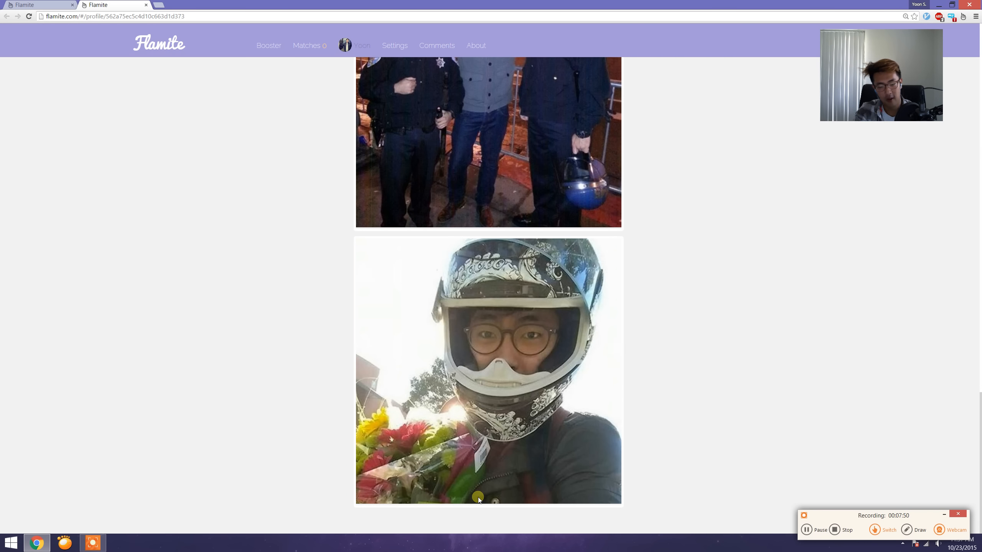
{"action": "mouse_move", "coordinate": [509, 351]}
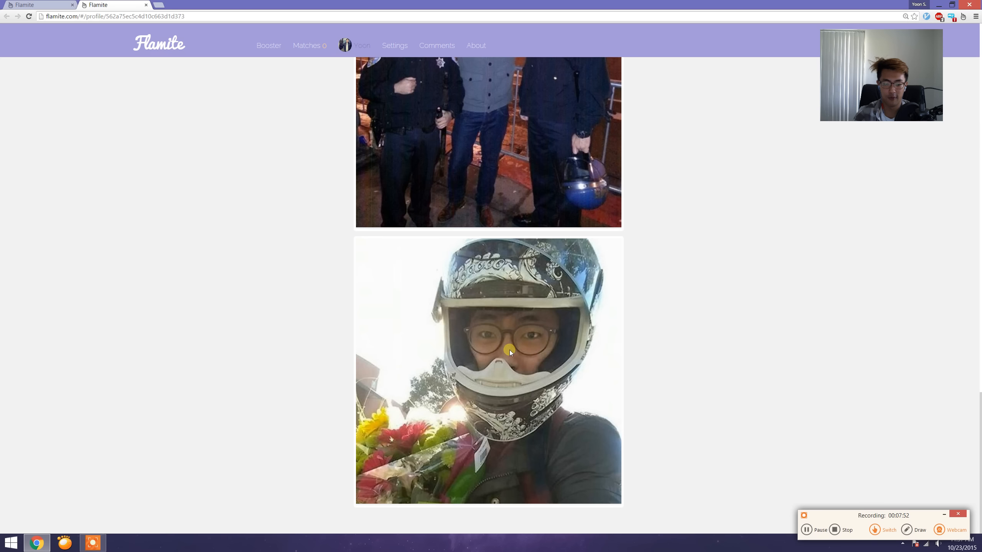
{"action": "mouse_move", "coordinate": [536, 382]}
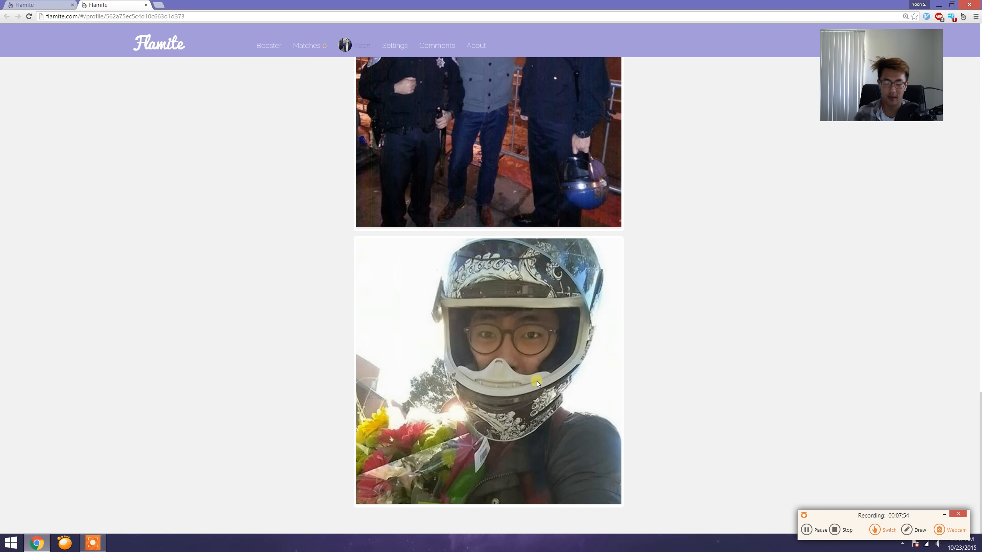
{"action": "mouse_move", "coordinate": [301, 410]}
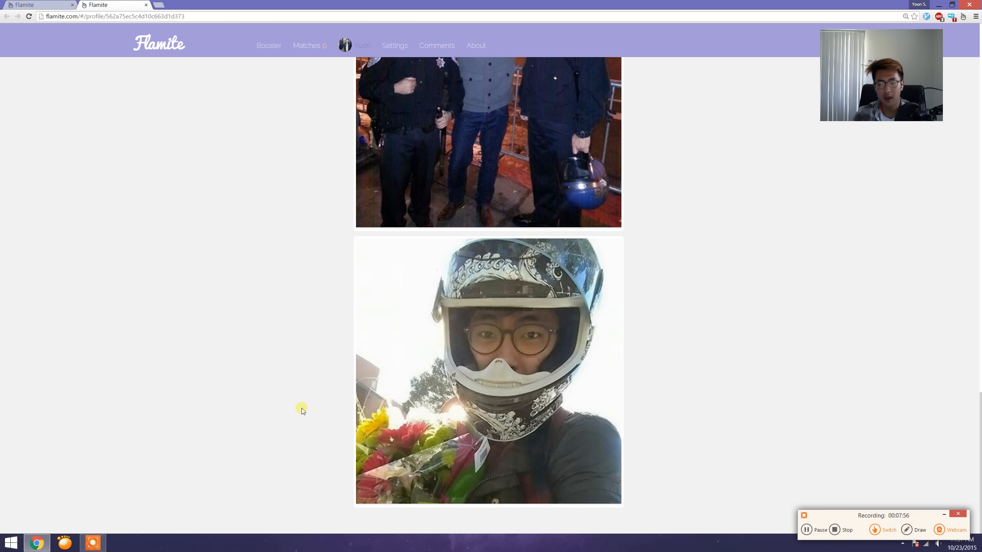
{"action": "mouse_move", "coordinate": [707, 533]}
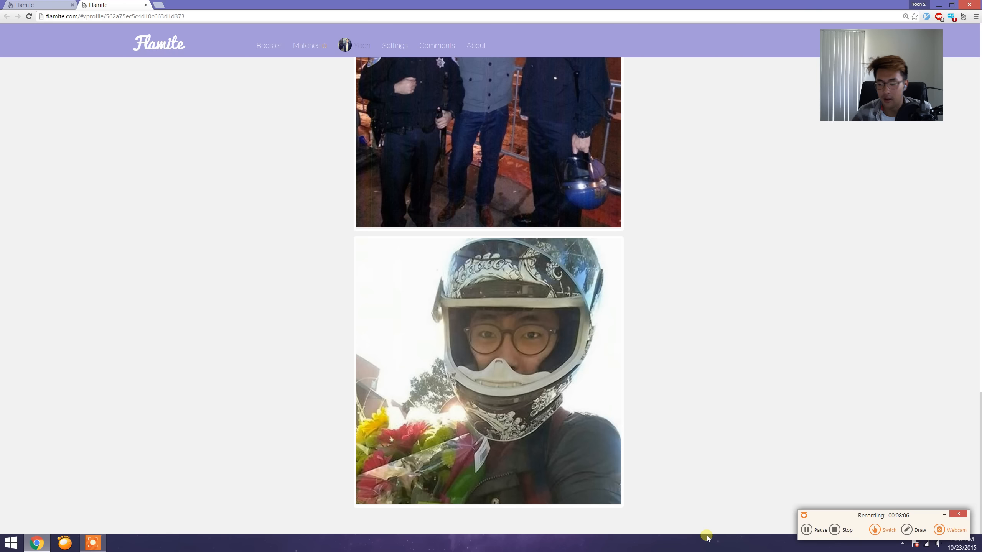
{"action": "scroll", "scroll_direction": "up", "scroll_amount": 3}
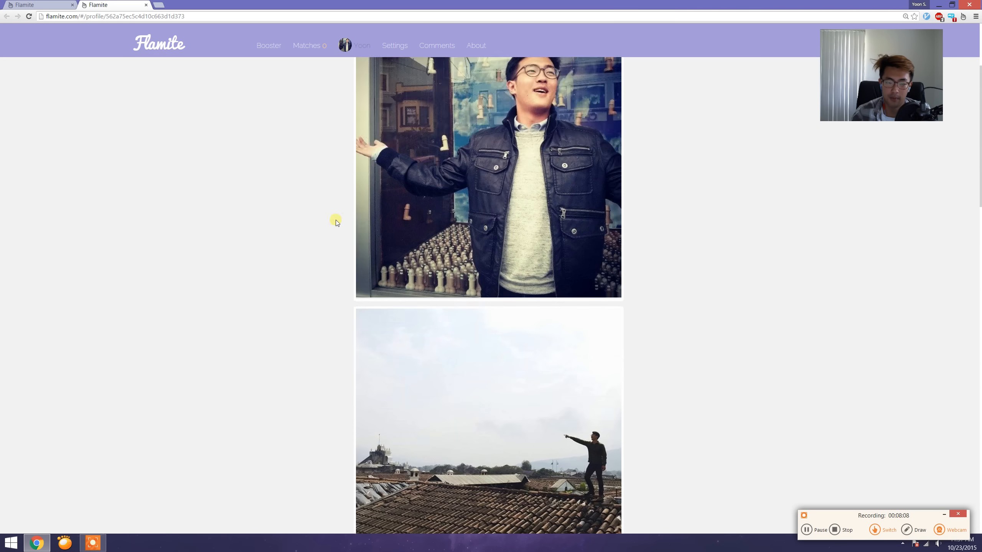
{"action": "scroll", "scroll_direction": "up", "scroll_amount": 3}
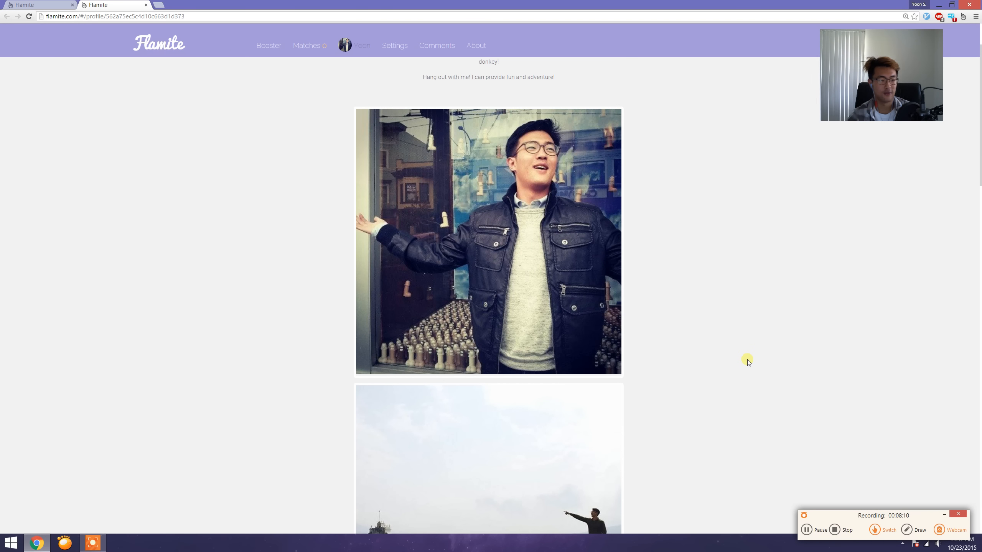
{"action": "mouse_move", "coordinate": [287, 254]}
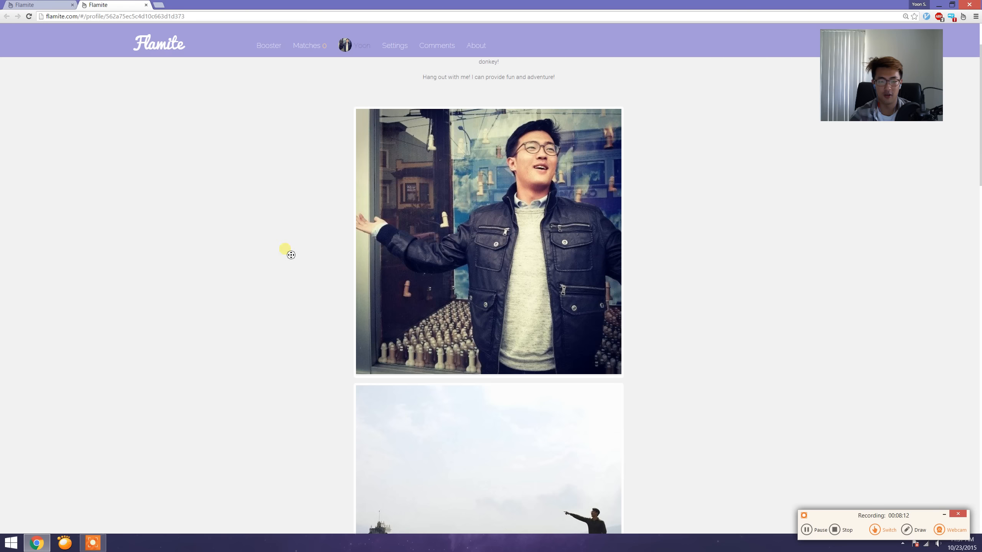
{"action": "scroll", "scroll_direction": "down", "scroll_amount": 3}
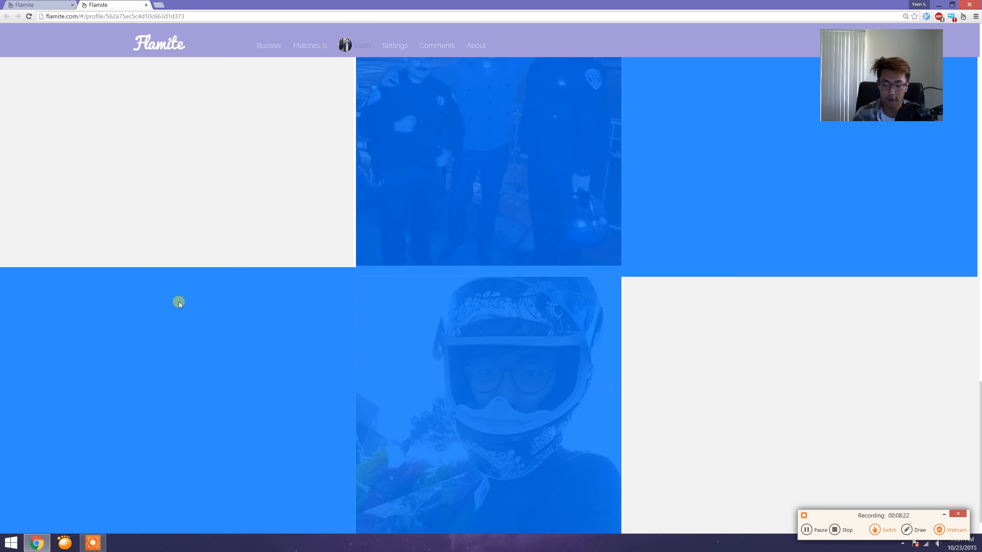
{"action": "scroll", "scroll_direction": "up", "scroll_amount": 3}
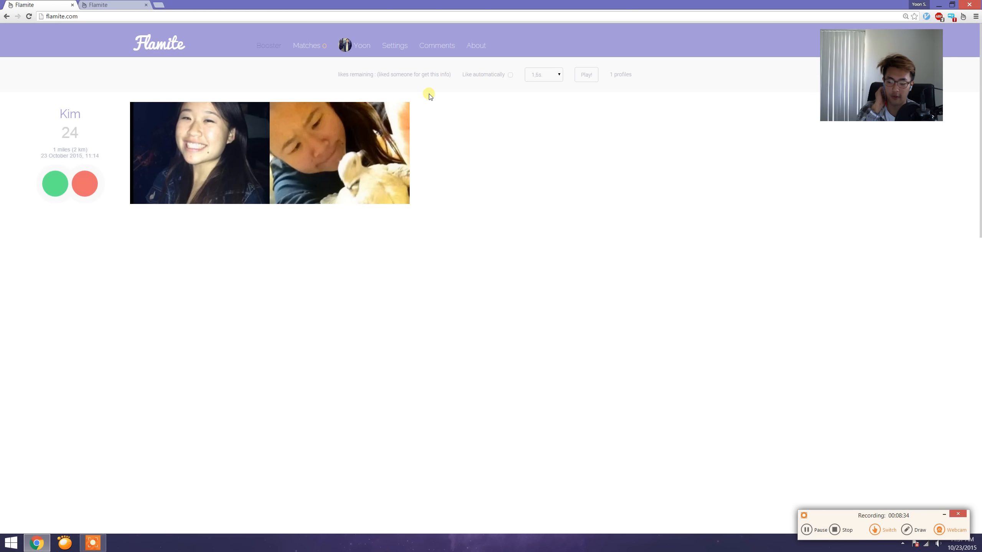
{"action": "mouse_move", "coordinate": [728, 230]}
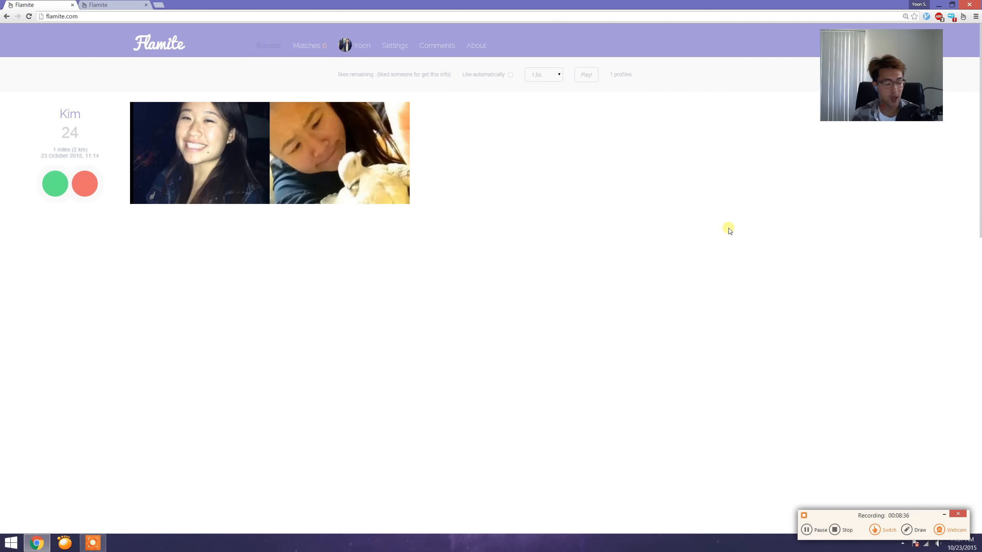